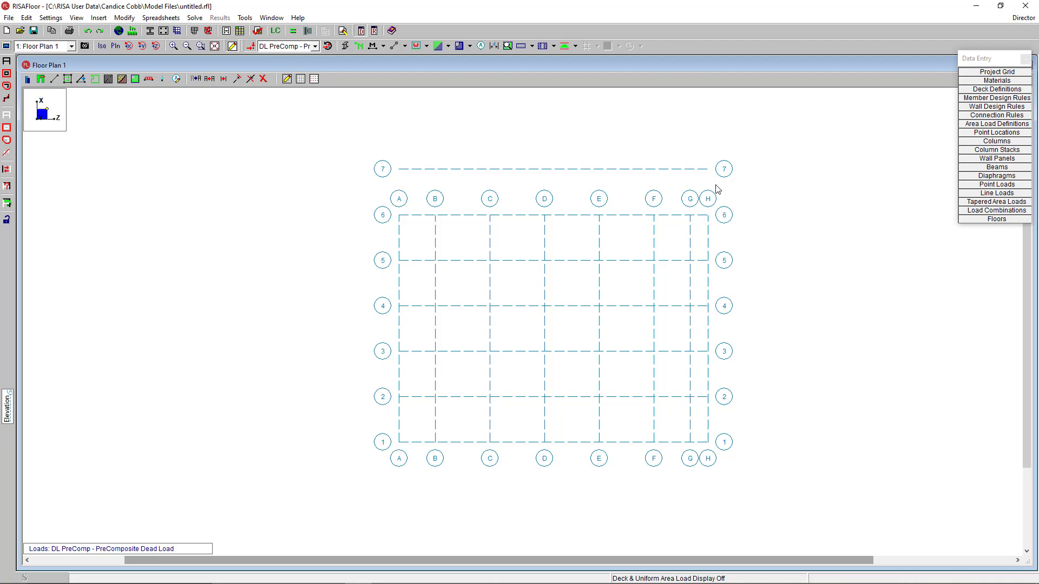
mouse_move(673, 159)
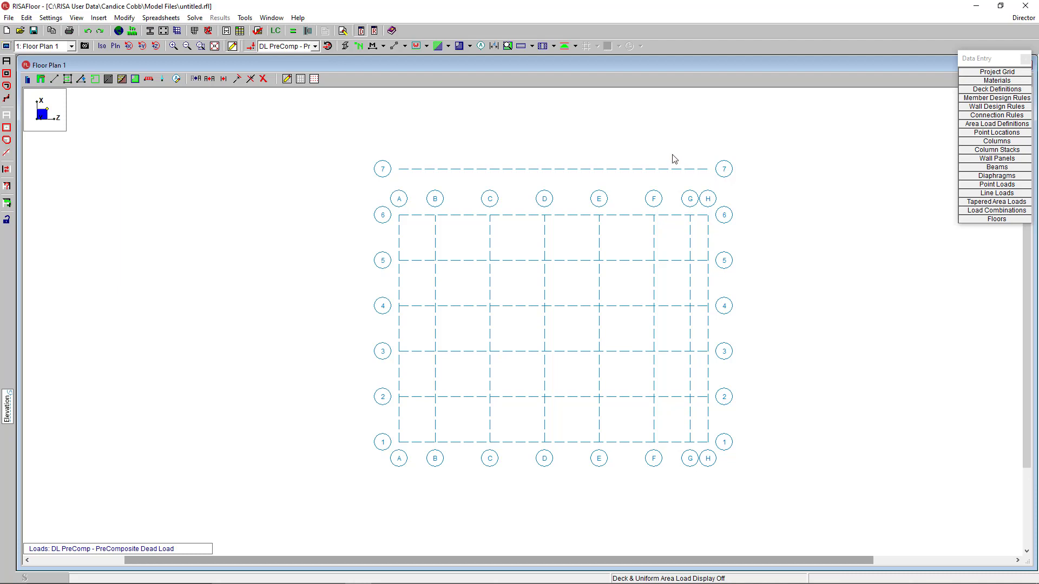
mouse_move(77, 113)
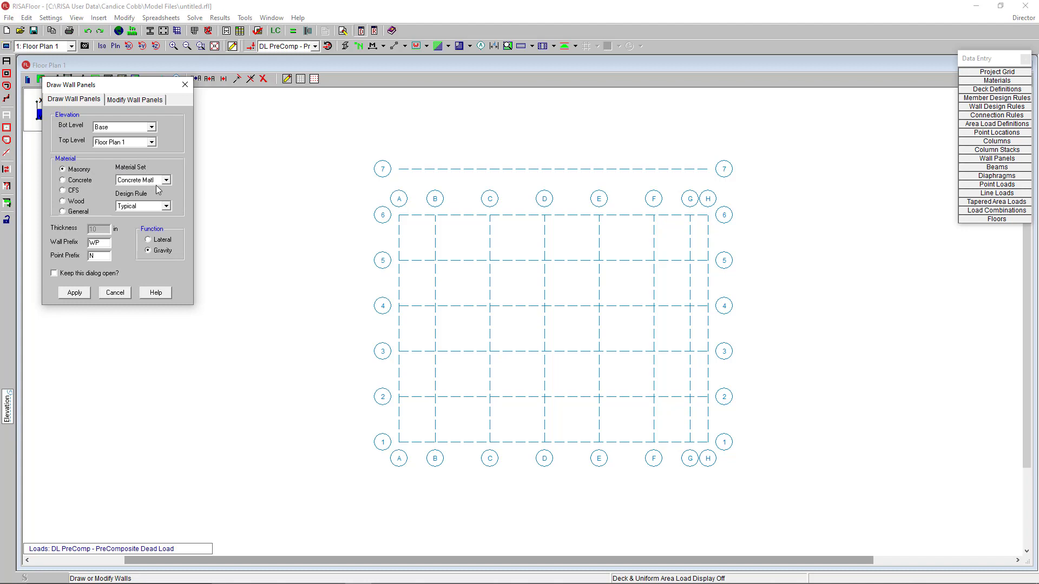
mouse_move(101, 210)
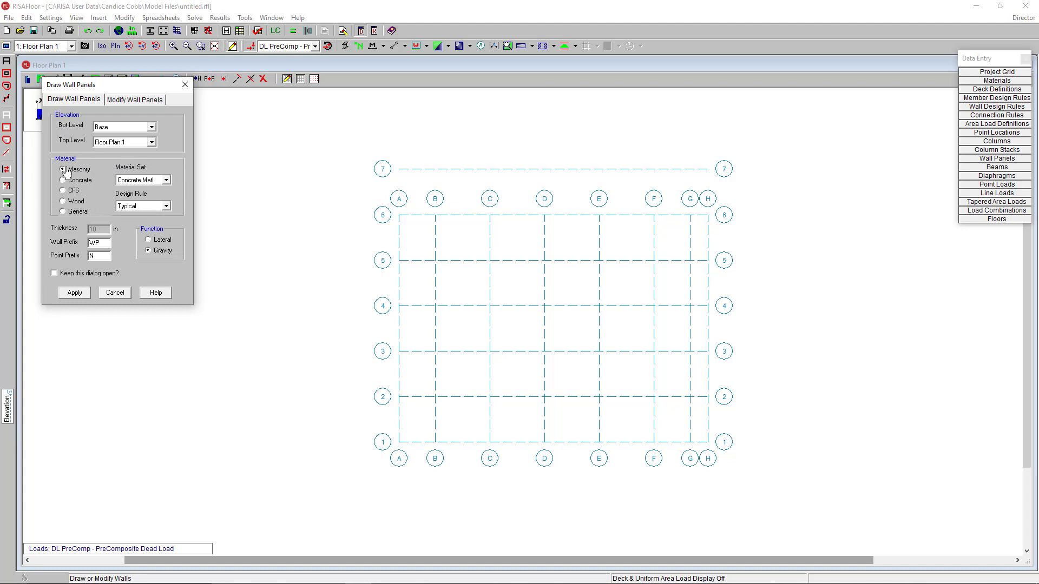
Apply masonry wall panel settings with Concrete Mat'l set and Lateral function.
left_click(169, 180)
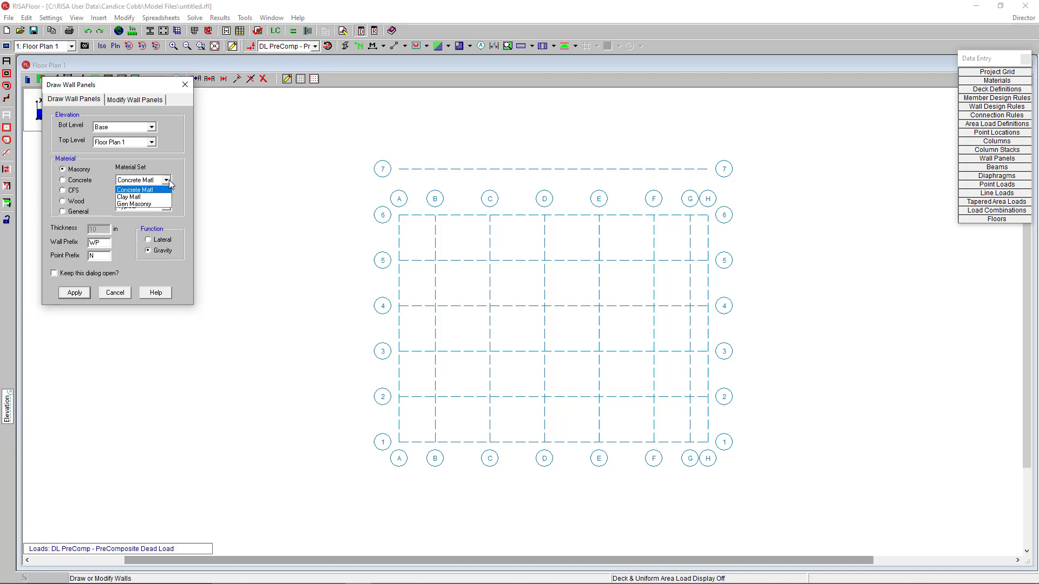
left_click(134, 189)
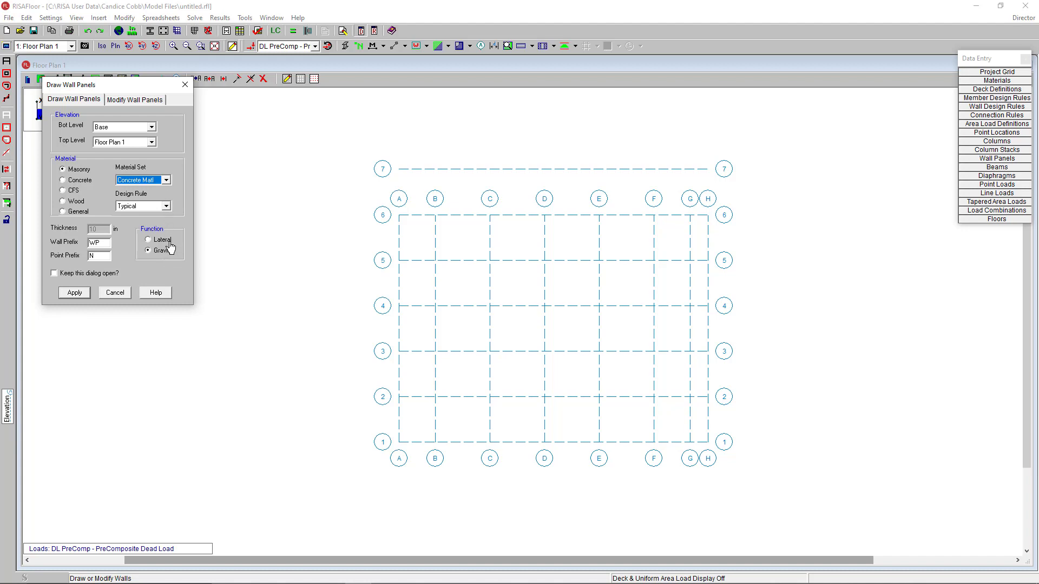
left_click(148, 240)
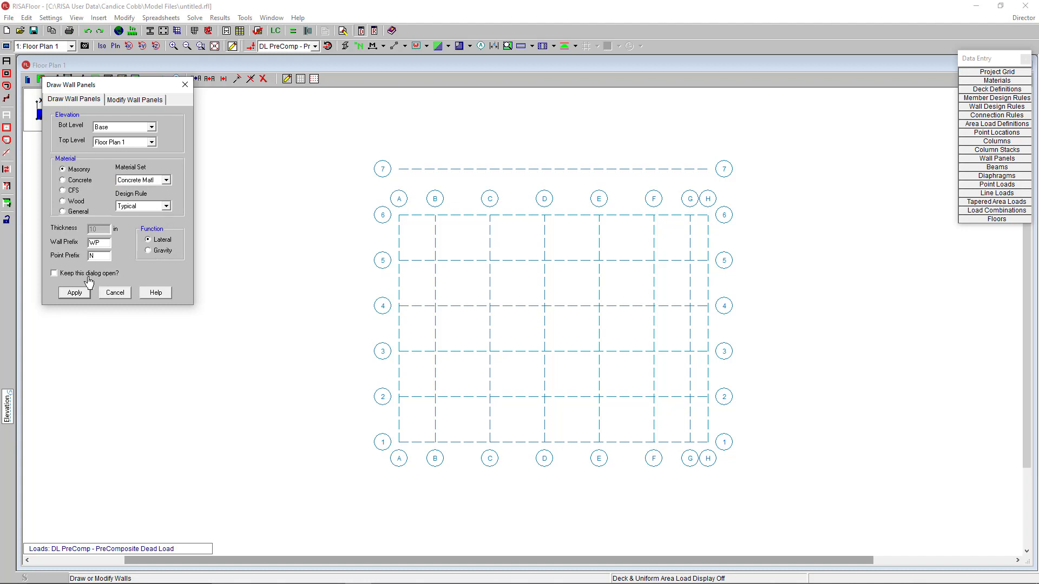
left_click(73, 292)
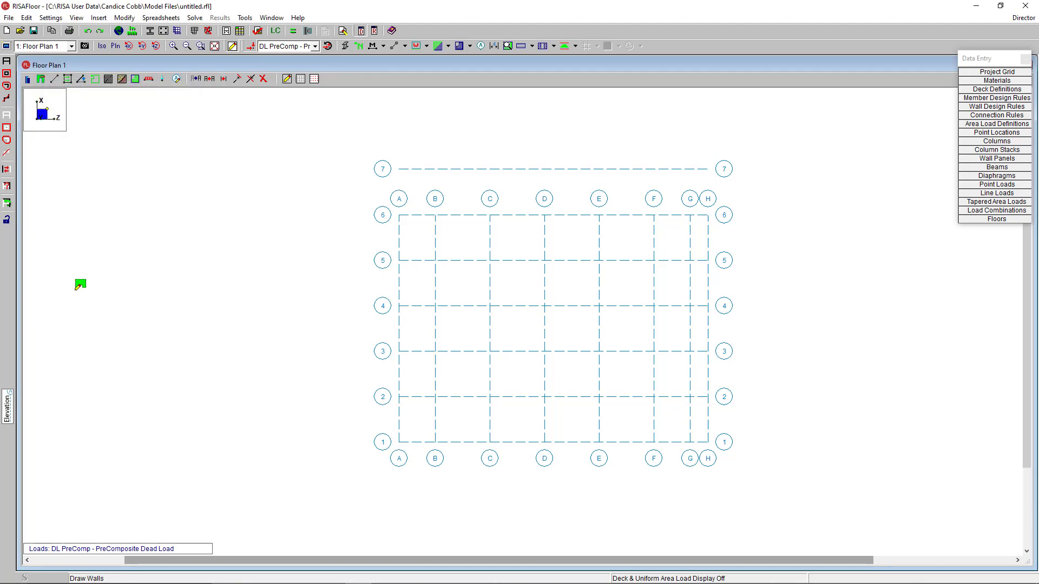
mouse_move(446, 275)
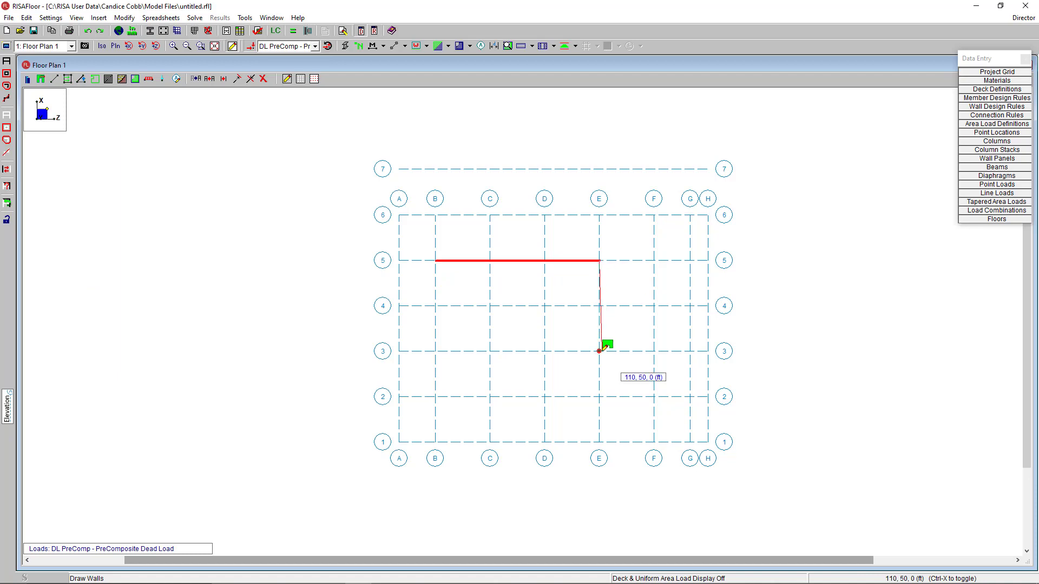
mouse_move(605, 393)
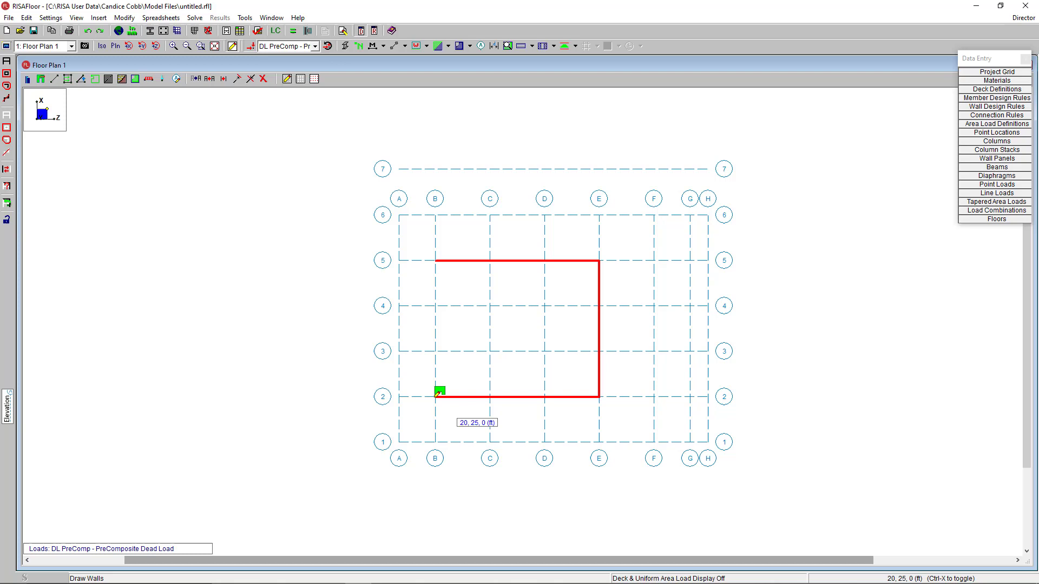
mouse_move(440, 254)
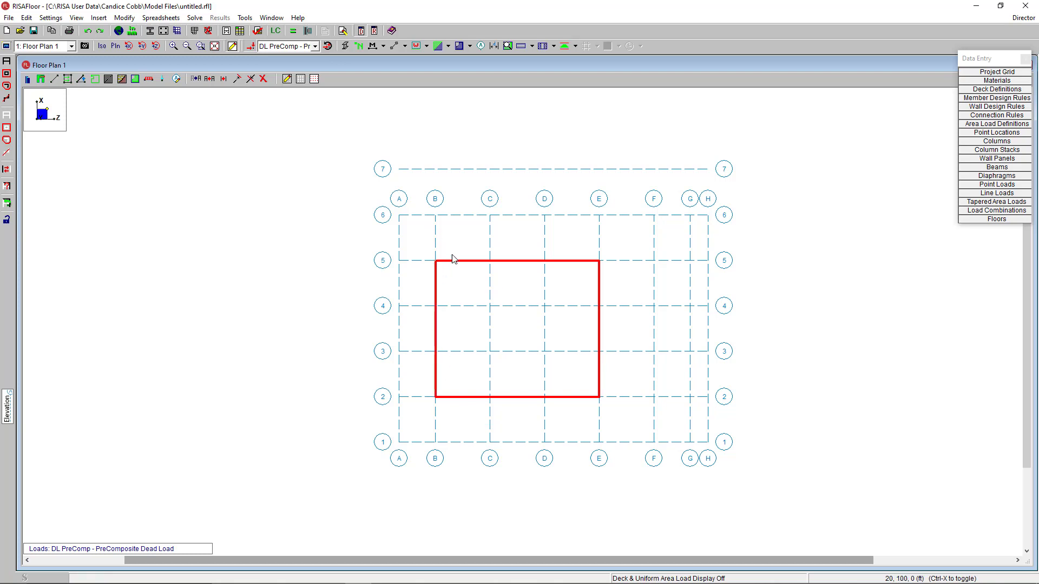
mouse_move(776, 253)
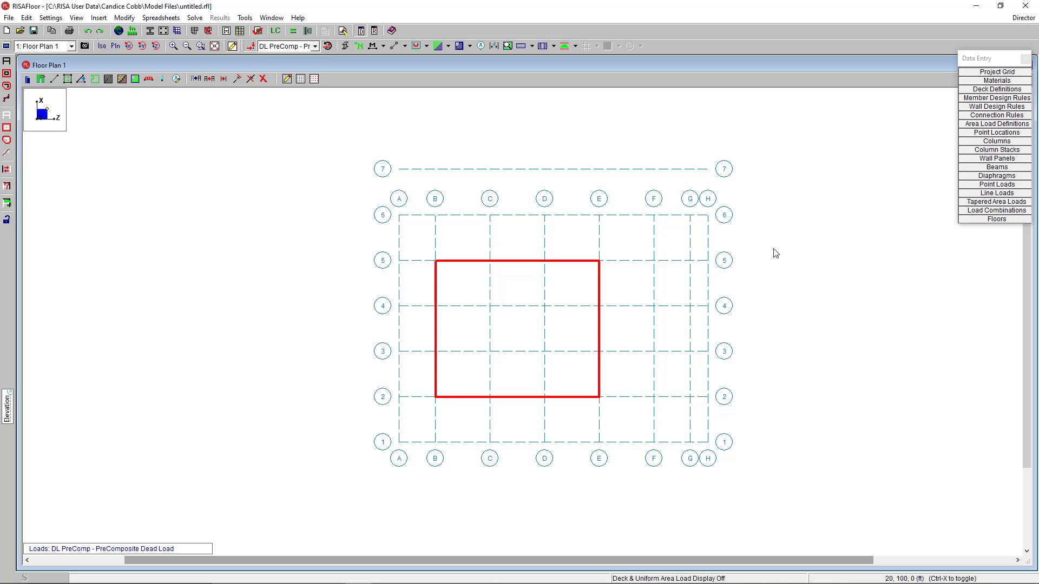
mouse_move(992, 114)
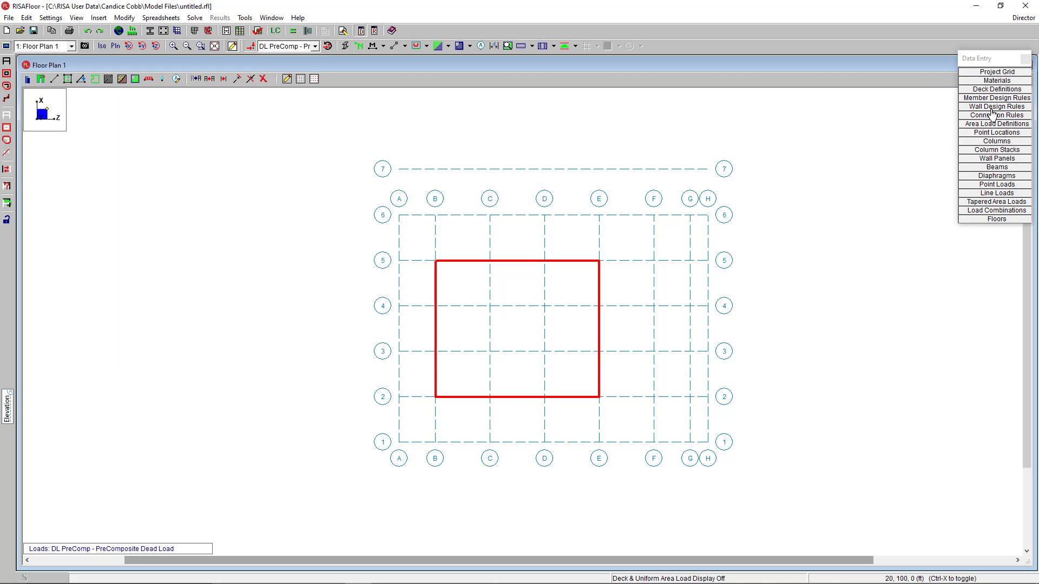
Set the Typical masonry wall rule's Block Nom Width to 8 inches.
left_click(995, 106)
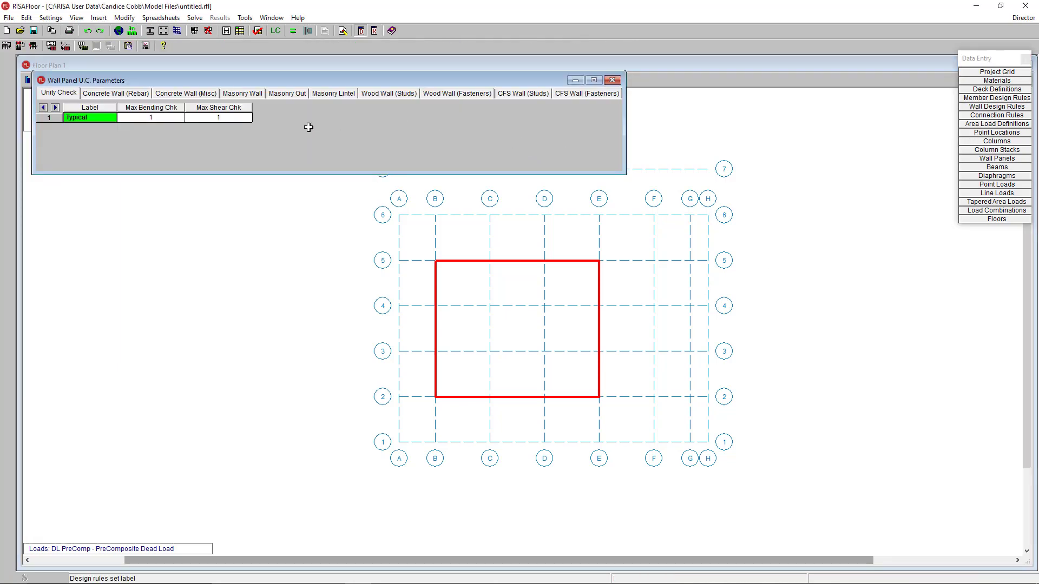
left_click(242, 92)
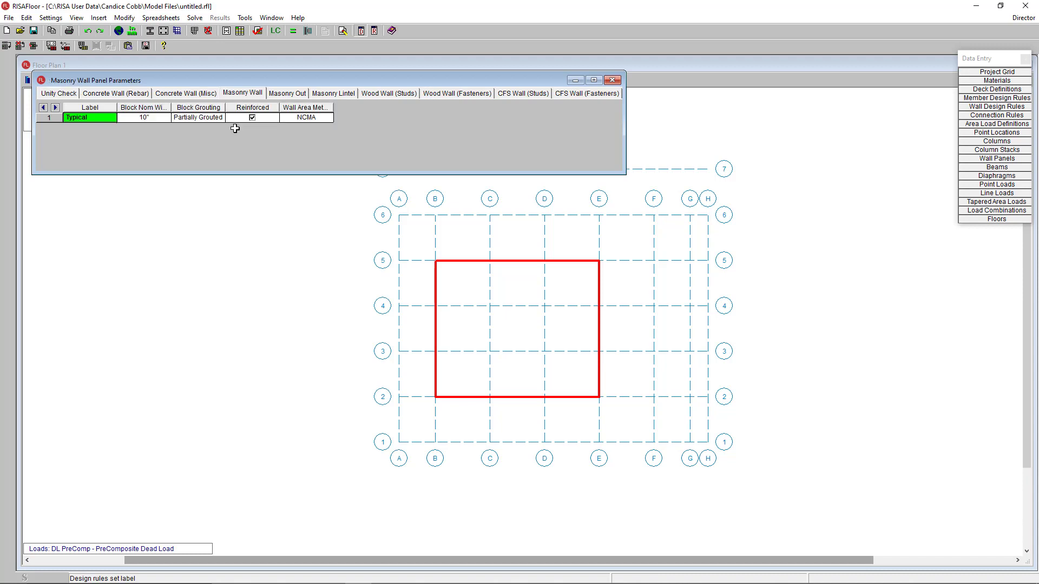
left_click(142, 117)
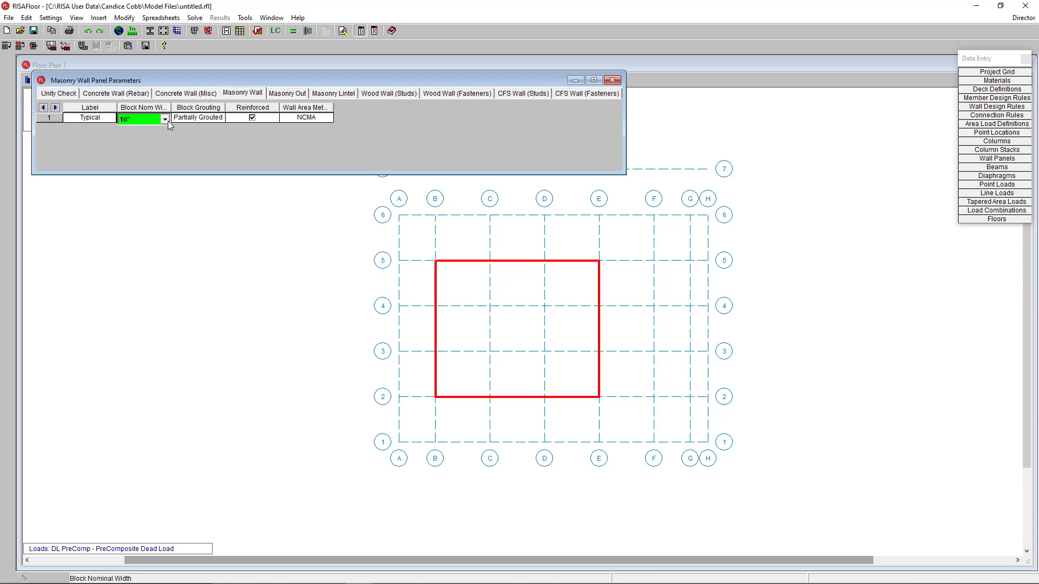
left_click(163, 119)
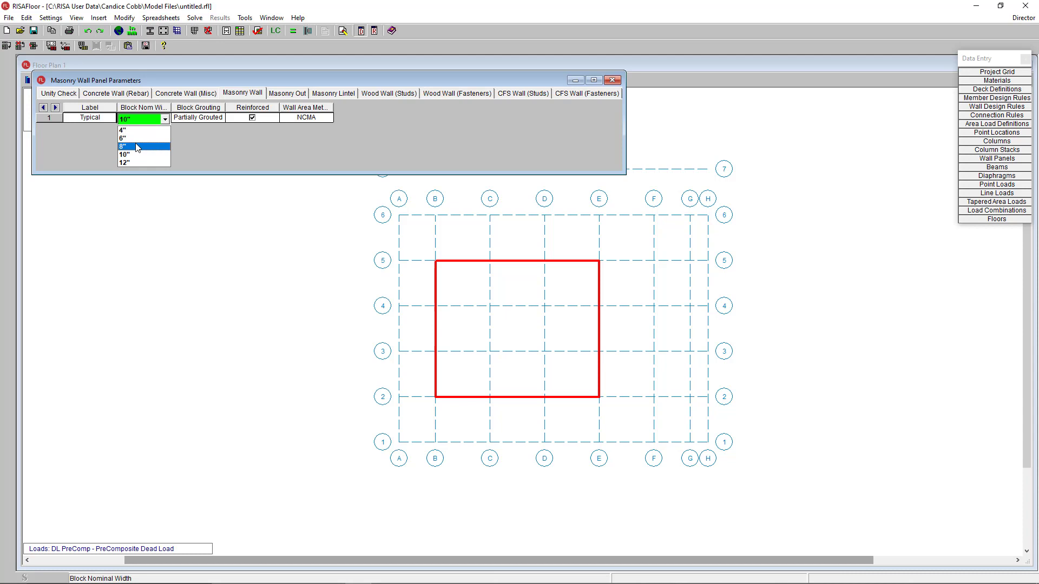
left_click(133, 146)
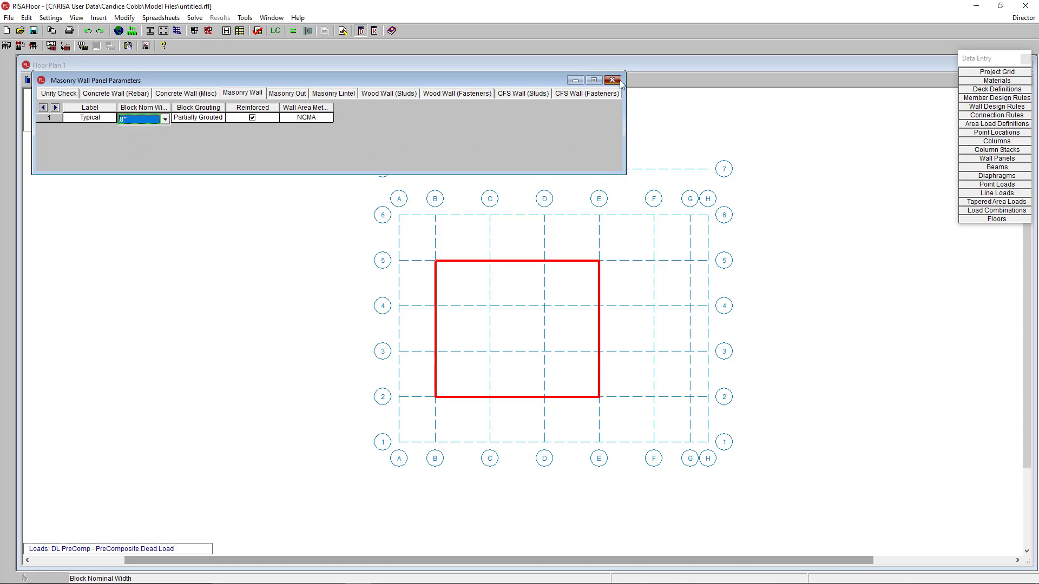
left_click(612, 80)
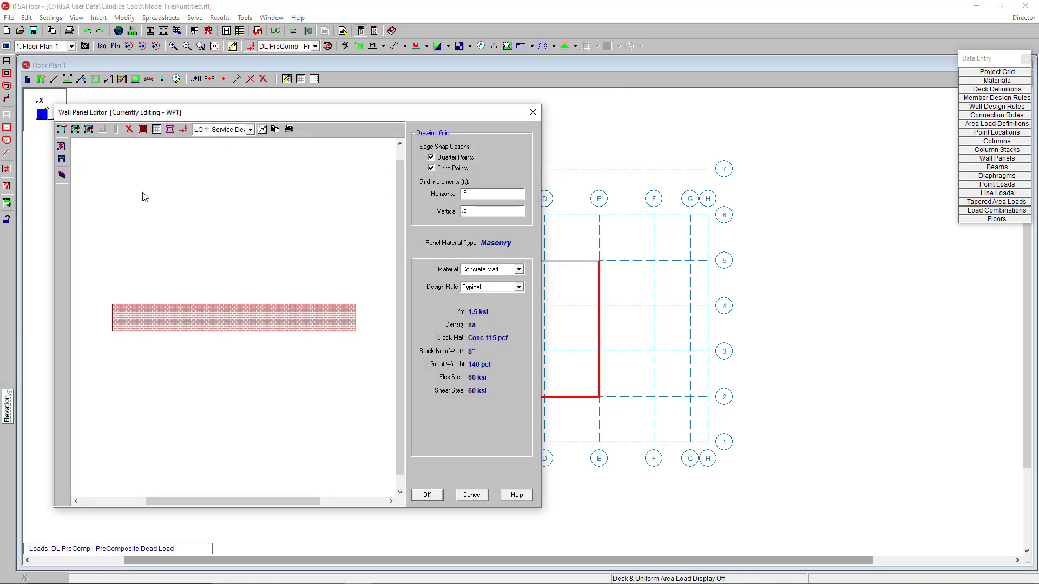
mouse_move(63, 129)
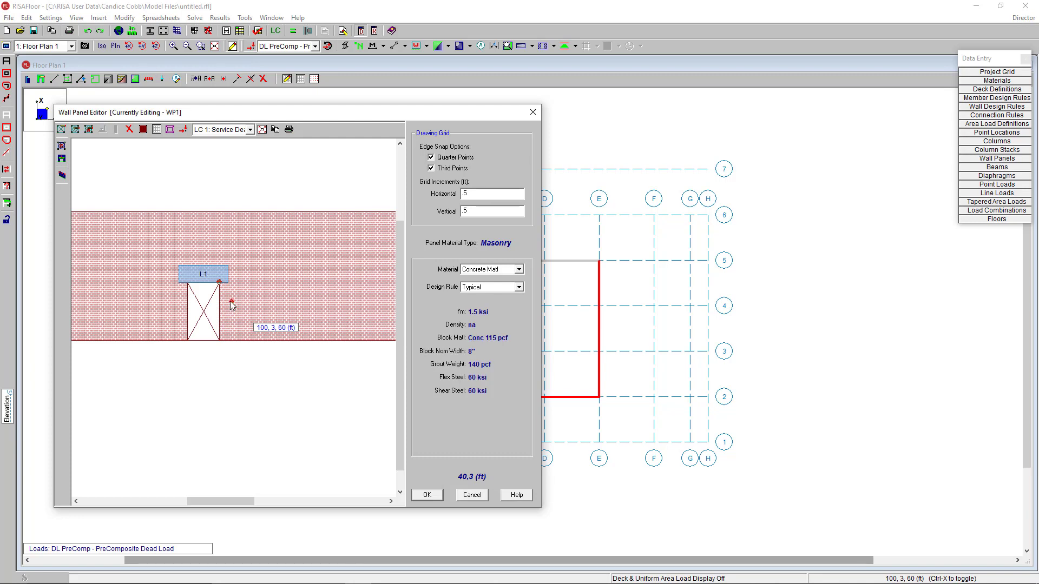
mouse_move(262, 370)
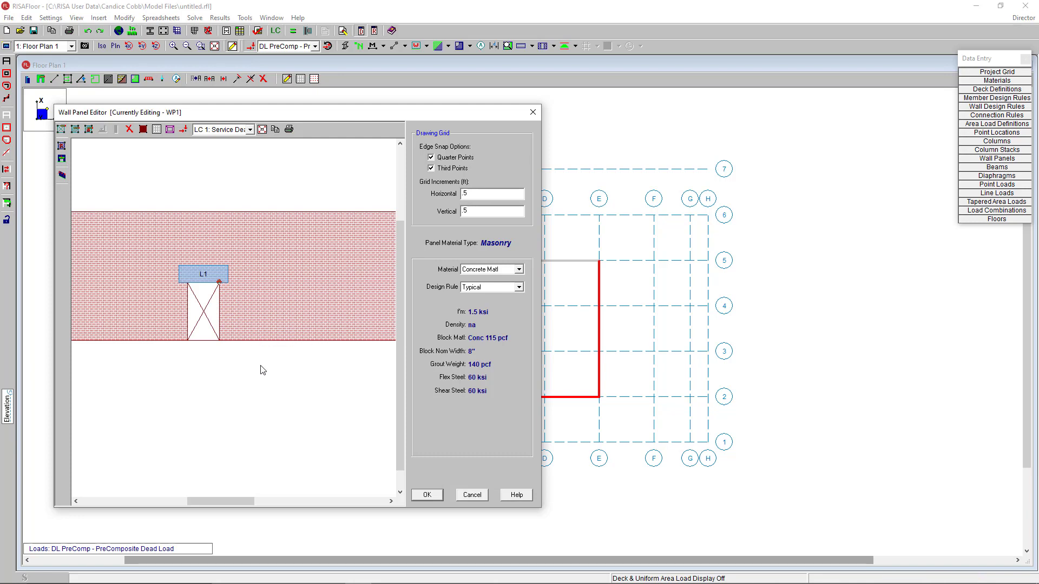
mouse_move(431, 502)
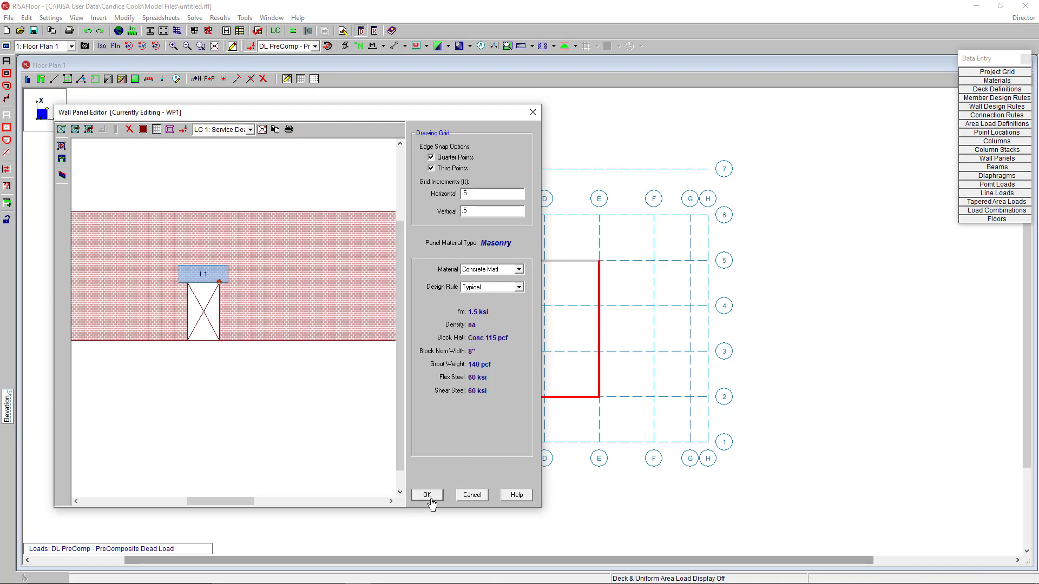
mouse_move(431, 503)
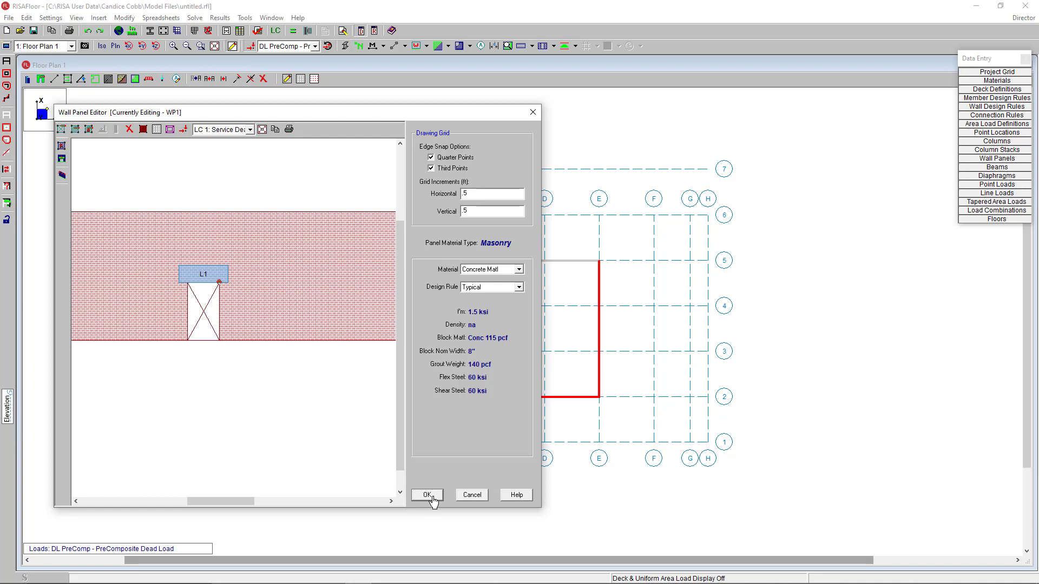
Accept wall WP1's door opening with lintel L1 in the Wall Panel Editor.
left_click(426, 494)
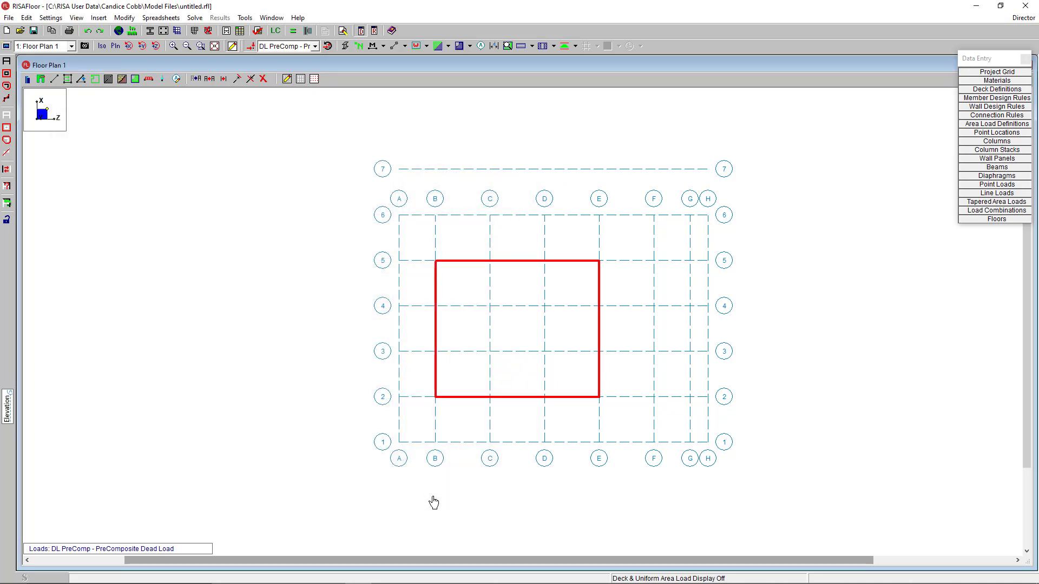
mouse_move(298, 342)
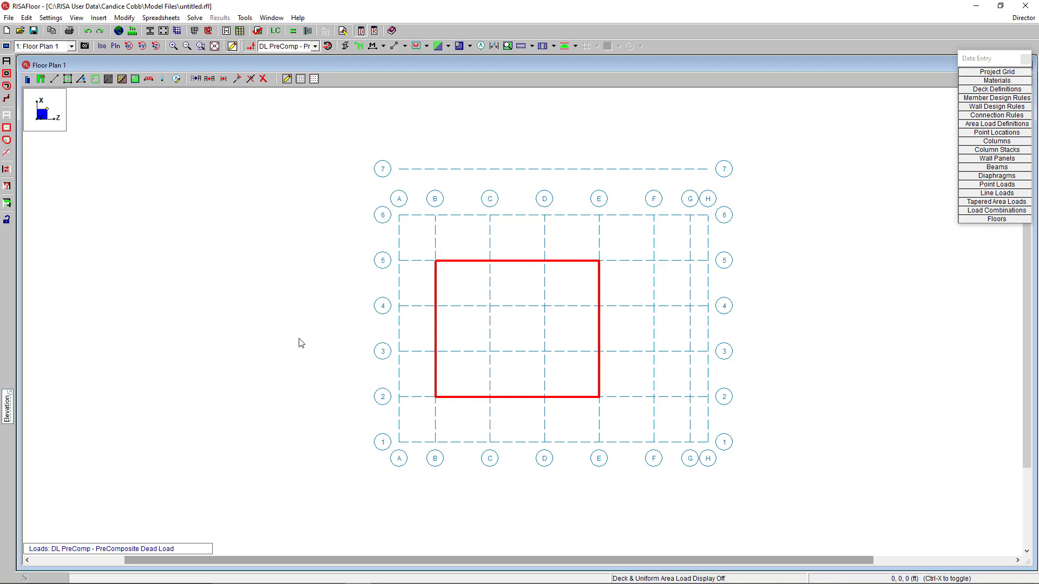
mouse_move(28, 79)
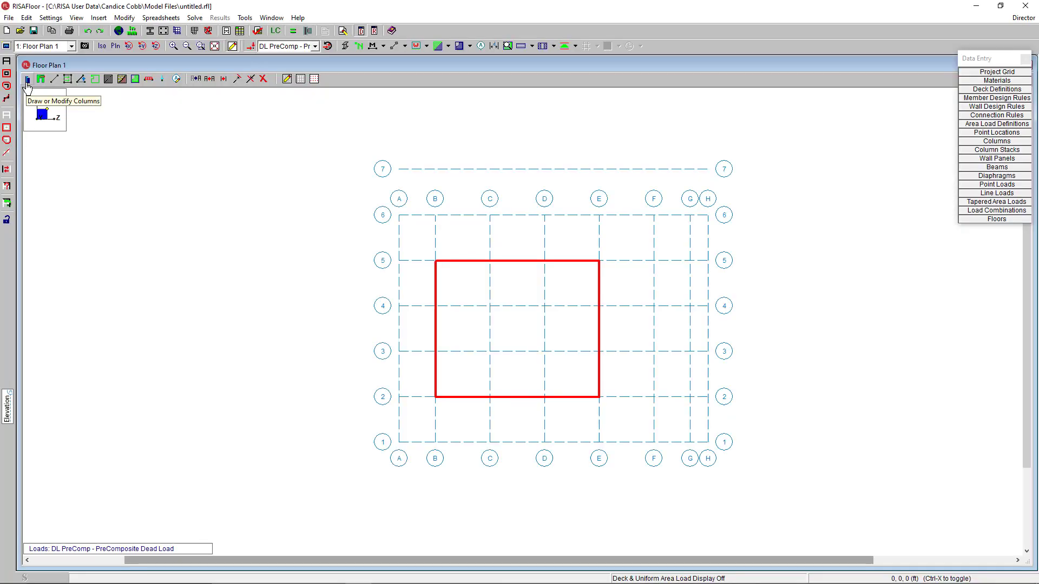
Apply hot-rolled SquareTube gravity column settings and place a column at a grid intersection.
left_click(27, 79)
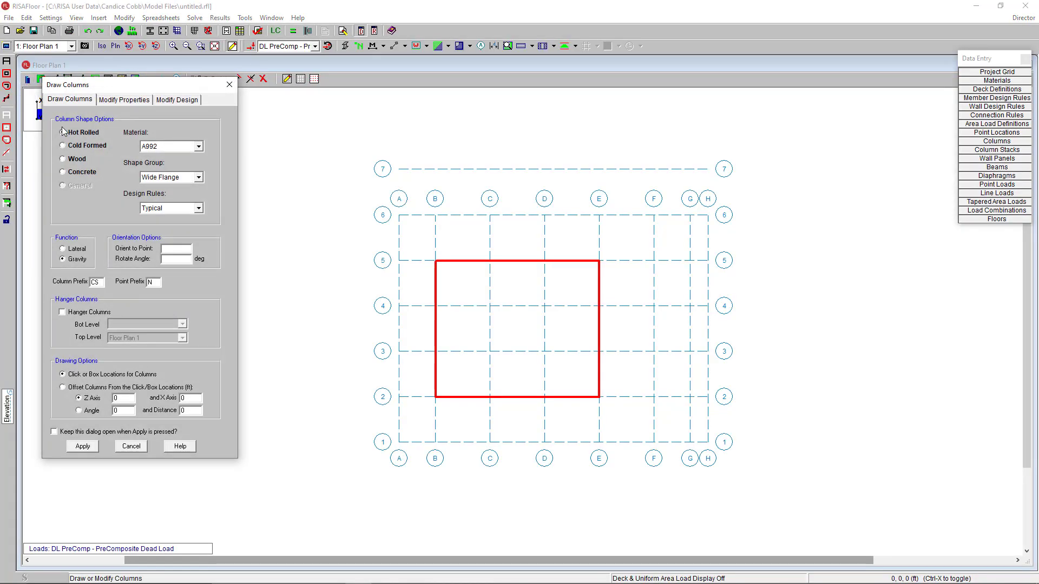
left_click(63, 133)
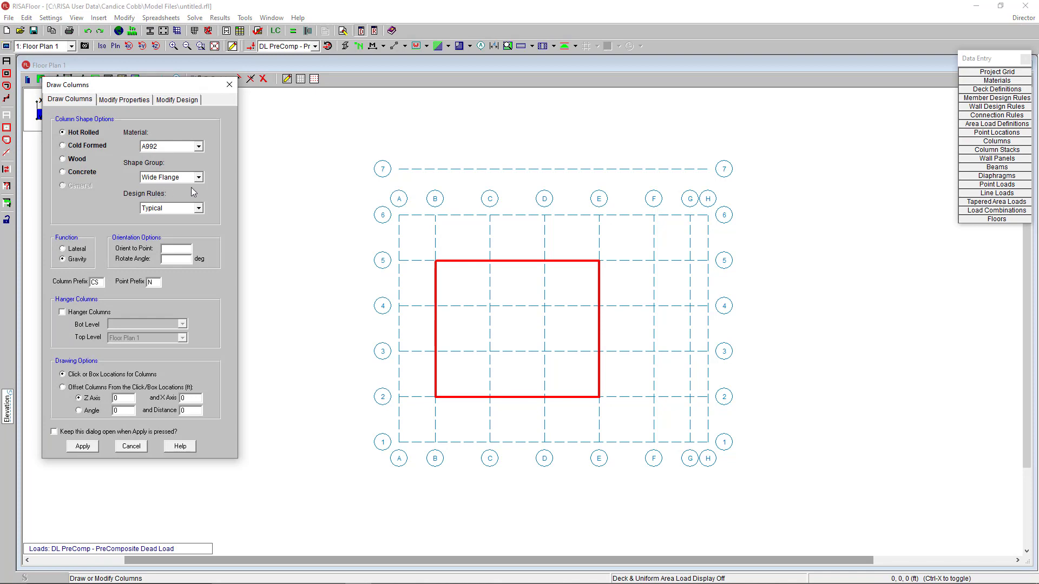
left_click(200, 177)
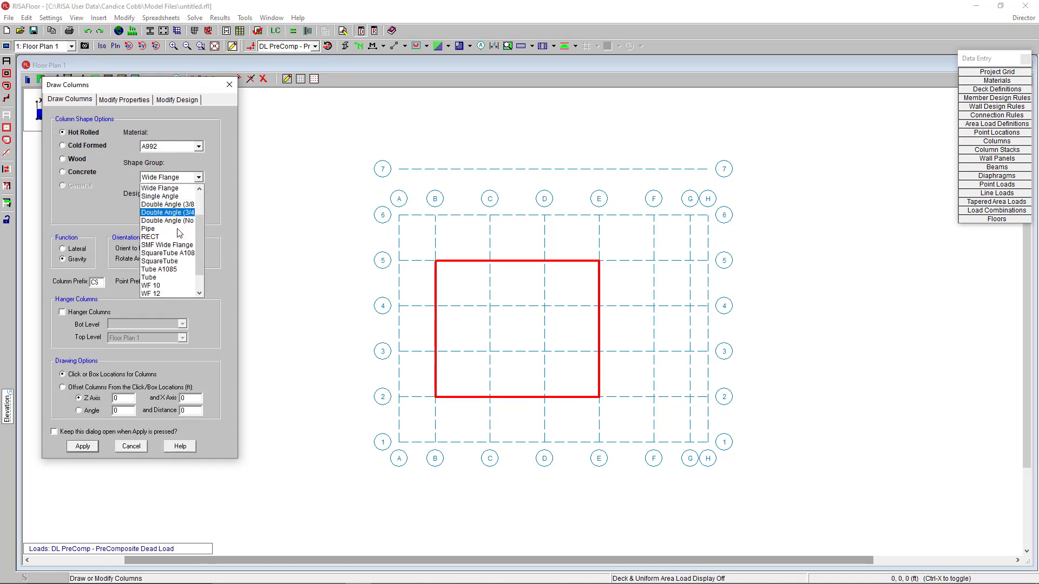
left_click(159, 261)
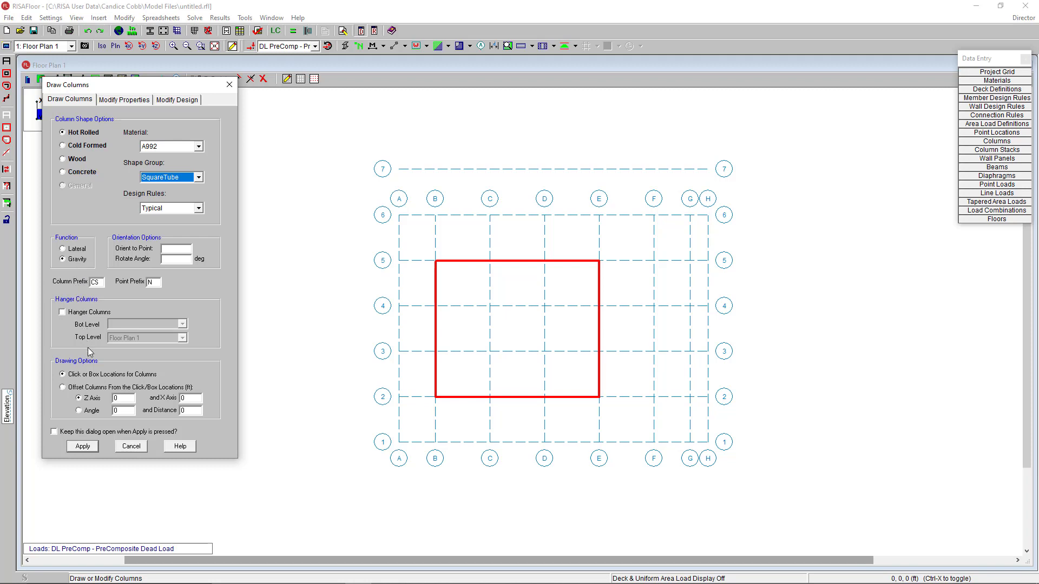
mouse_move(98, 424)
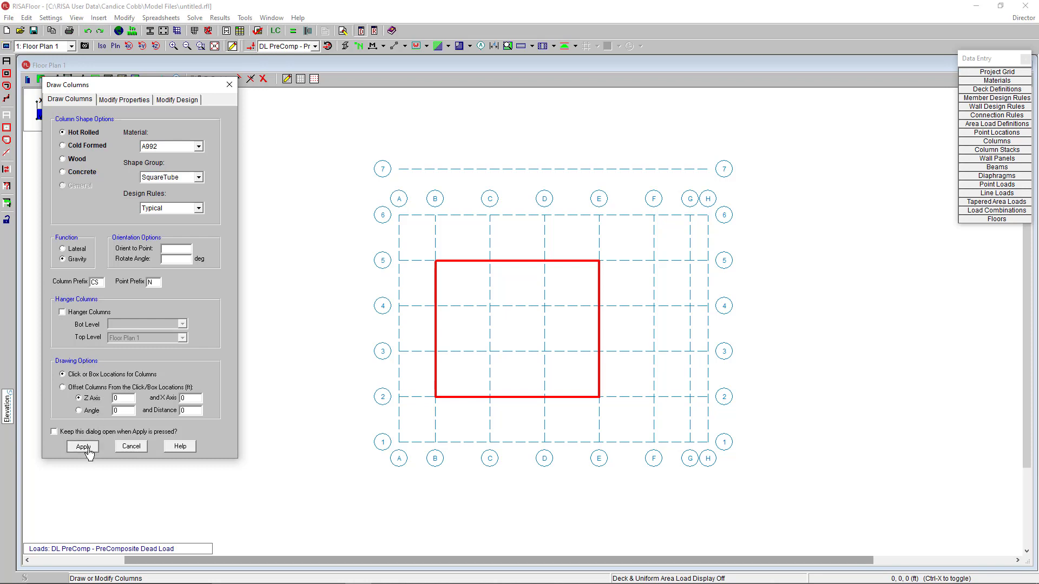
left_click(82, 446)
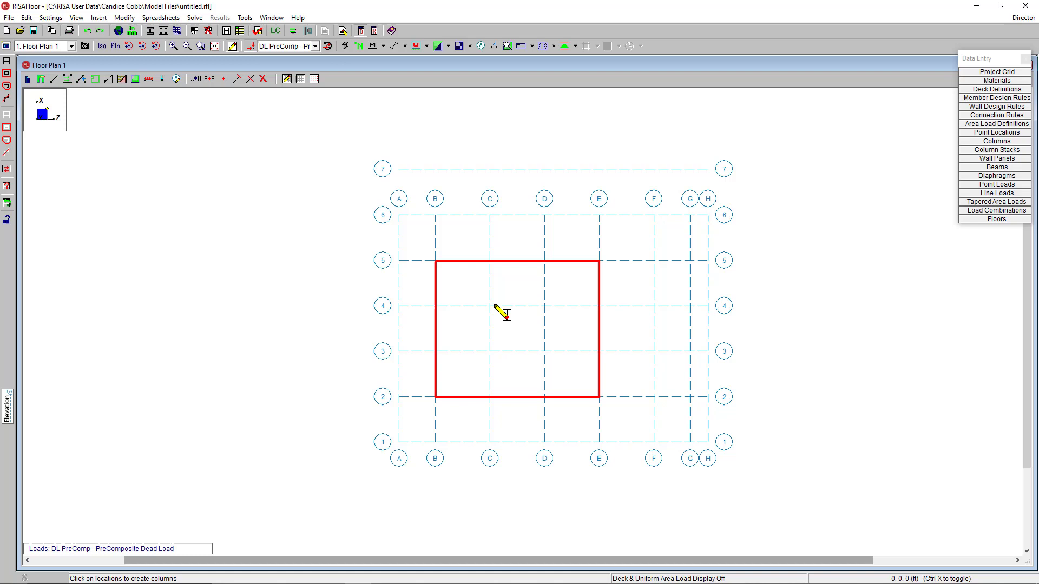
mouse_move(553, 311)
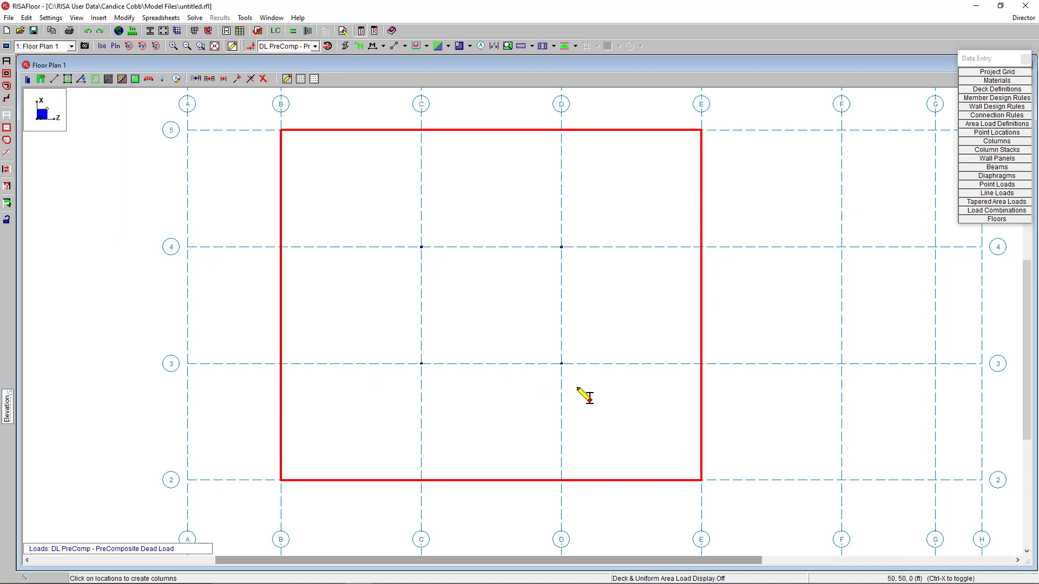
mouse_move(442, 330)
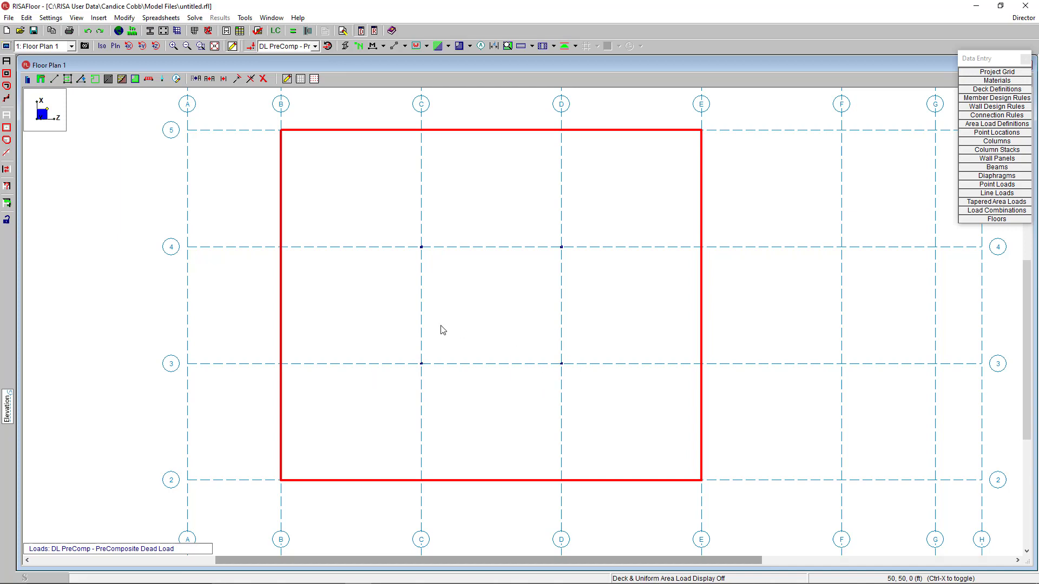
mouse_move(56, 78)
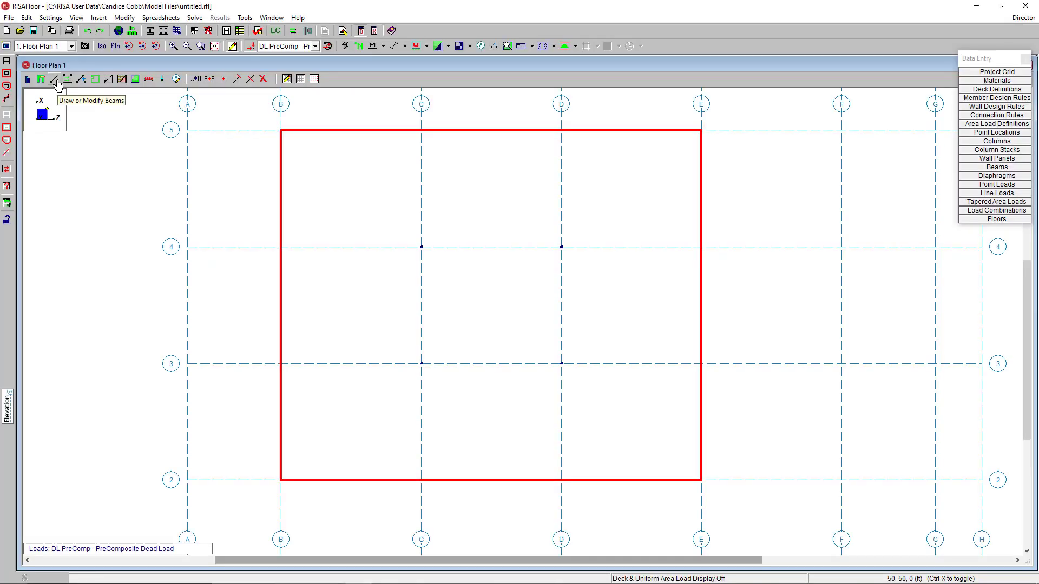
Apply hot-rolled A992 wide-flange composite gravity beam settings with pinned ends.
left_click(56, 79)
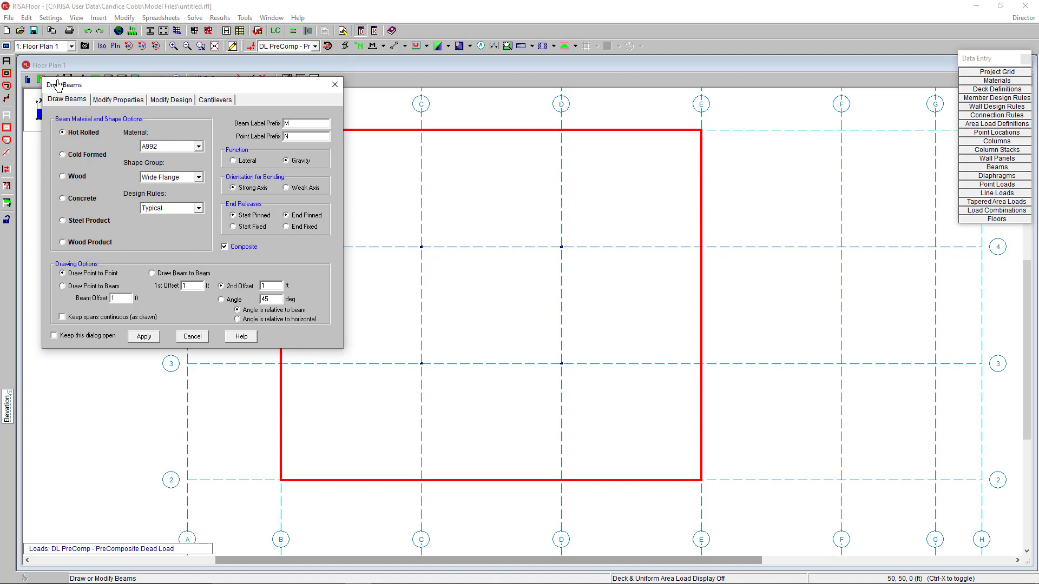
mouse_move(134, 133)
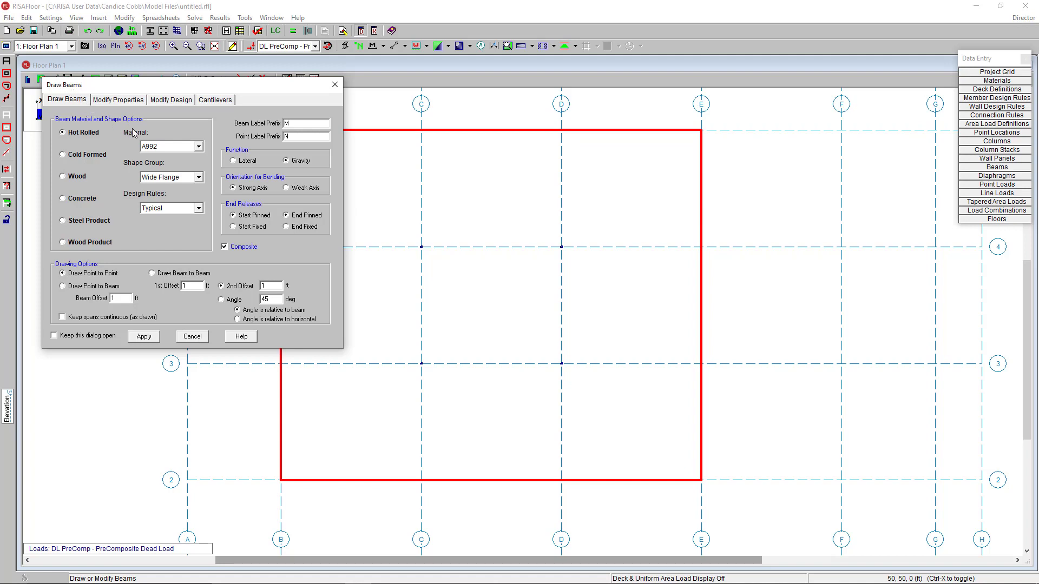
mouse_move(207, 177)
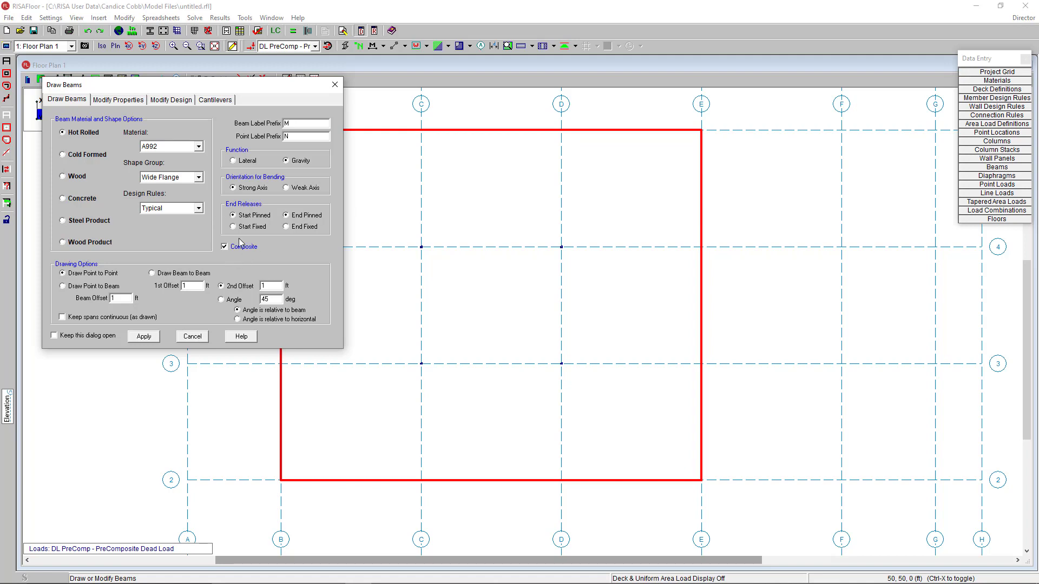
mouse_move(313, 173)
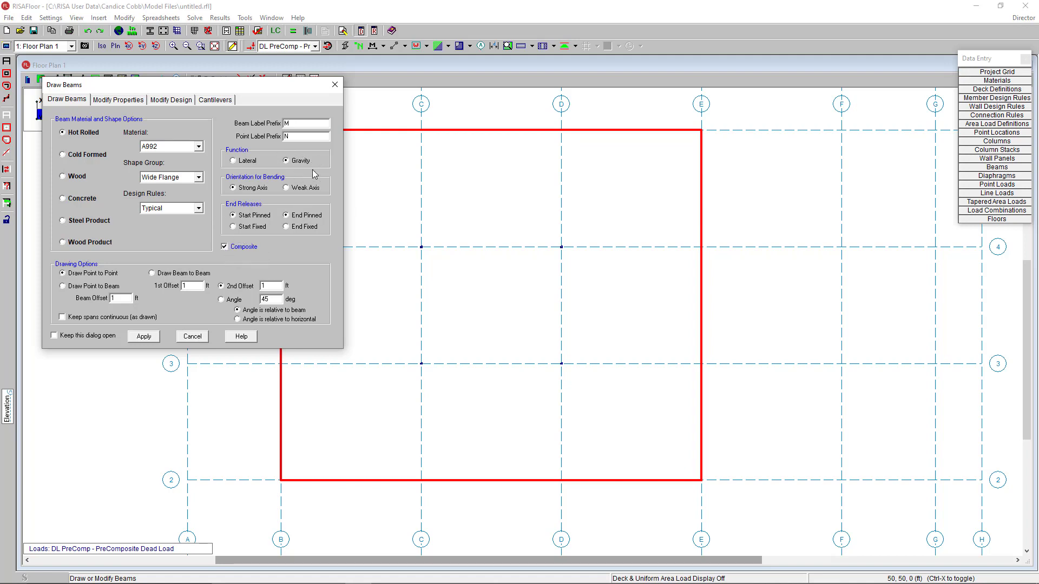
mouse_move(285, 156)
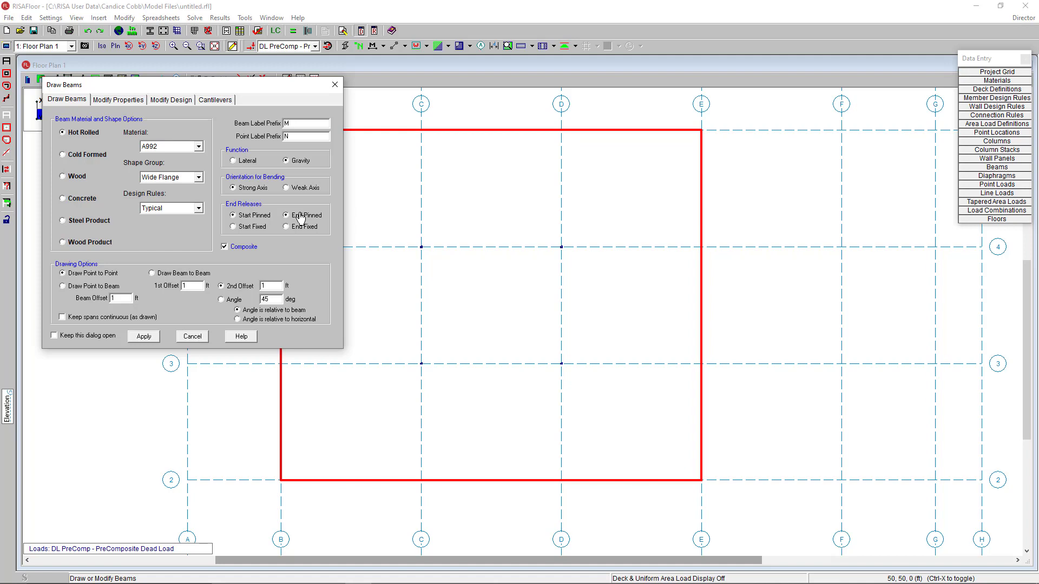
mouse_move(188, 311)
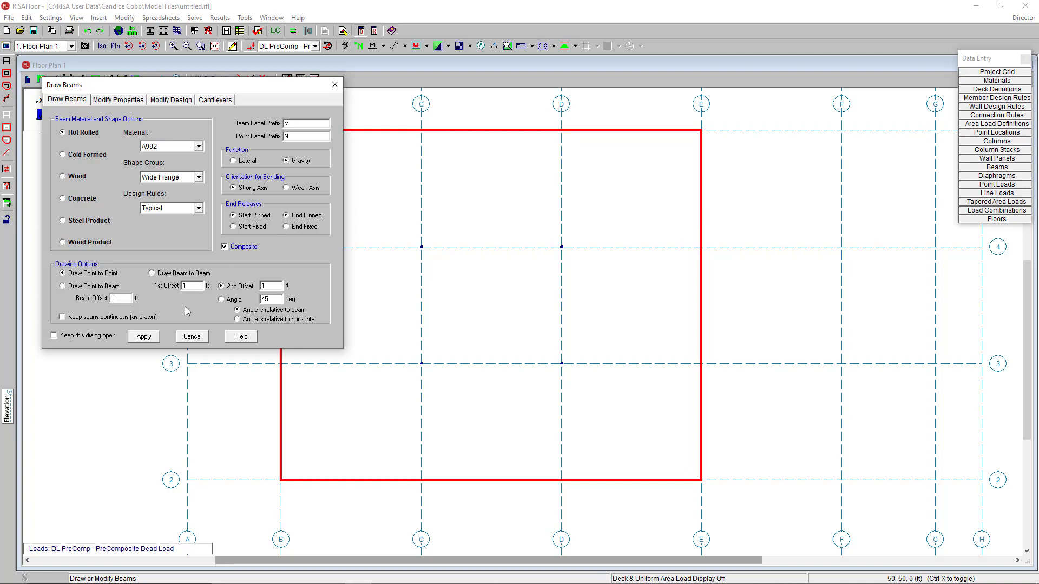
mouse_move(203, 298)
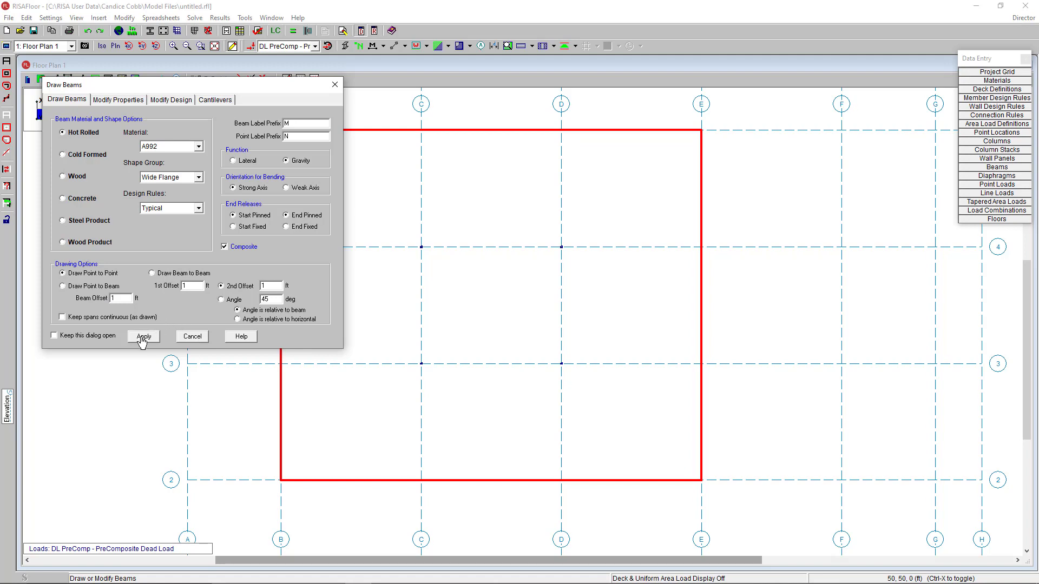
left_click(143, 337)
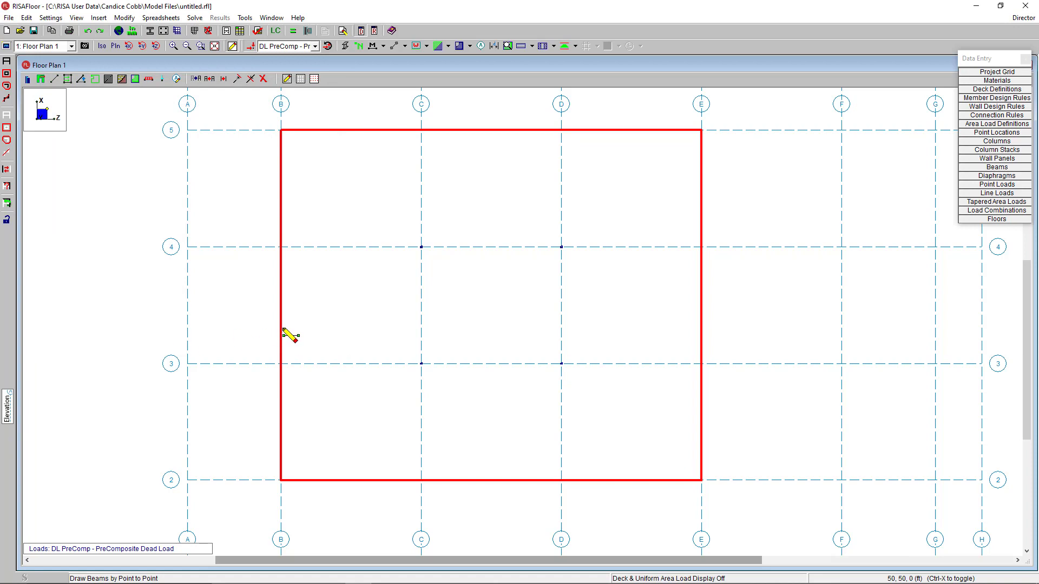
mouse_move(424, 132)
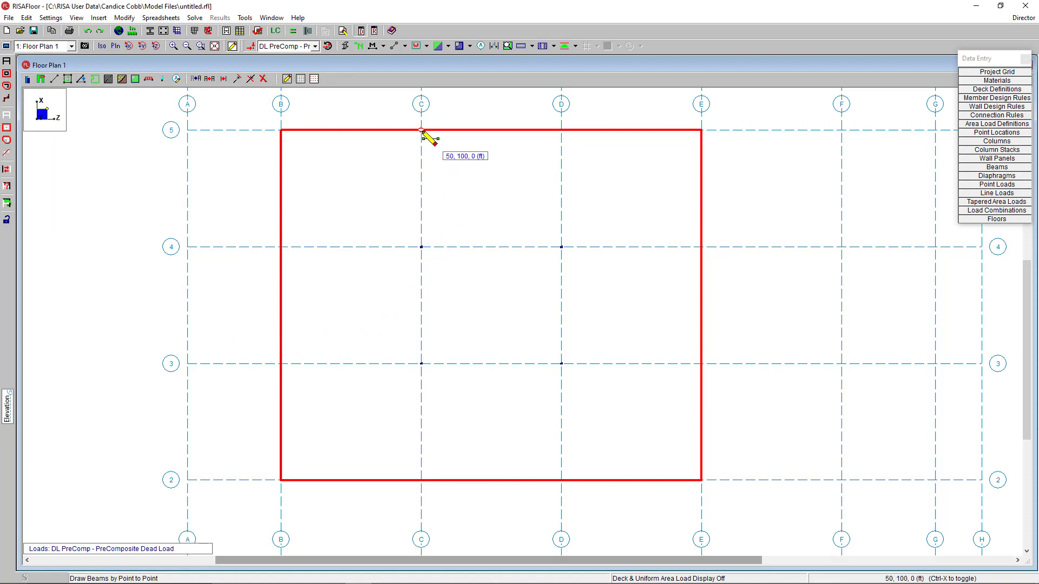
mouse_move(437, 483)
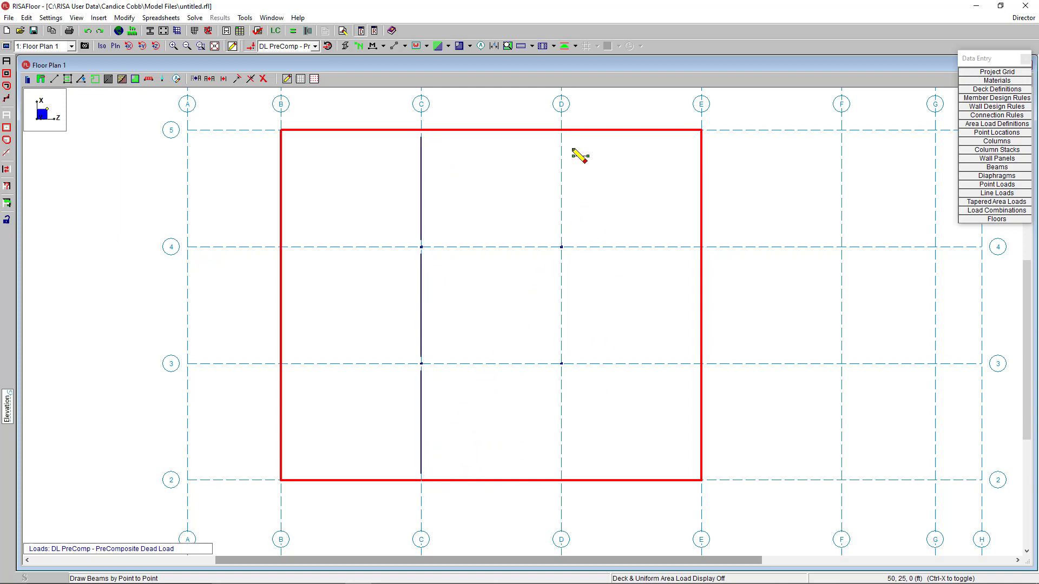
Start drawing the interior beam along grid line D.
left_click(561, 129)
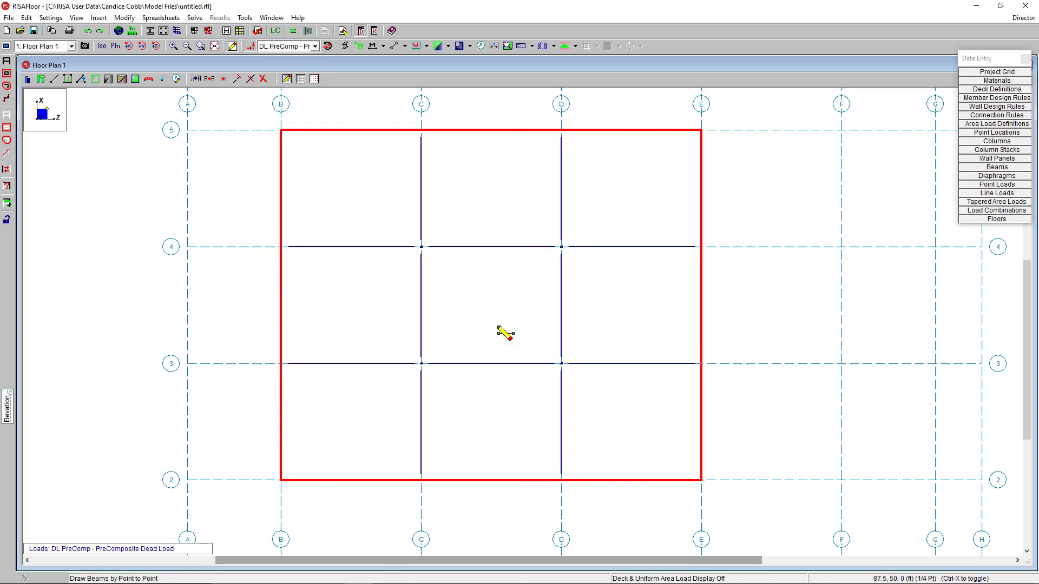
mouse_move(103, 115)
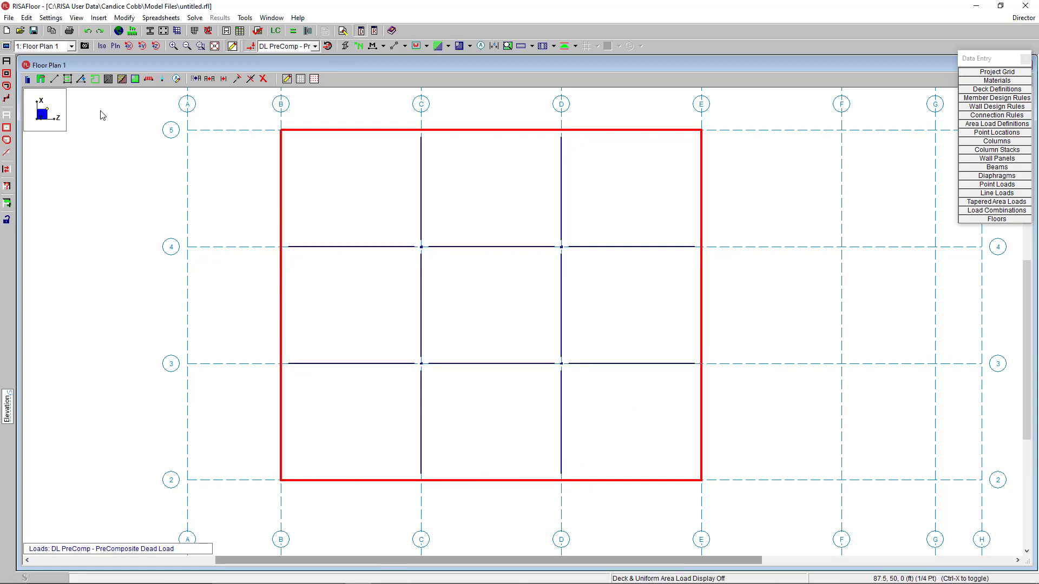
mouse_move(67, 78)
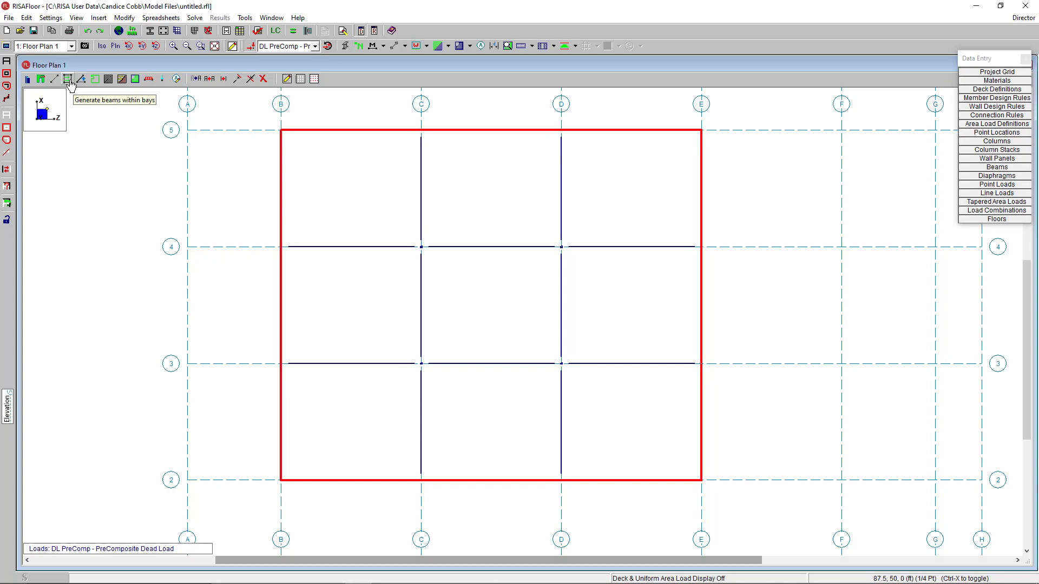
Apply composite infill beam generation settings at the global horizontal angle.
left_click(67, 78)
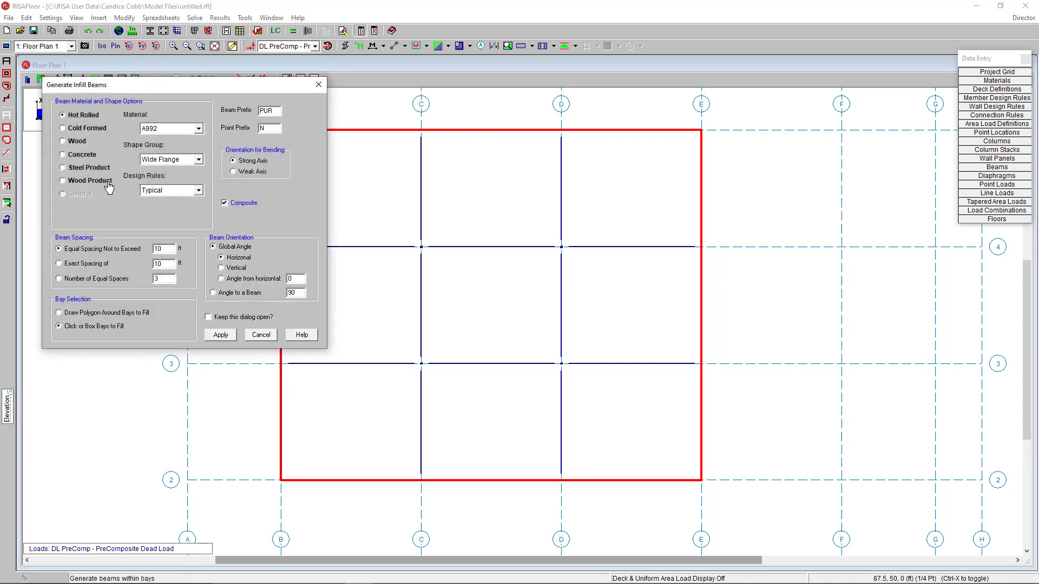
mouse_move(158, 223)
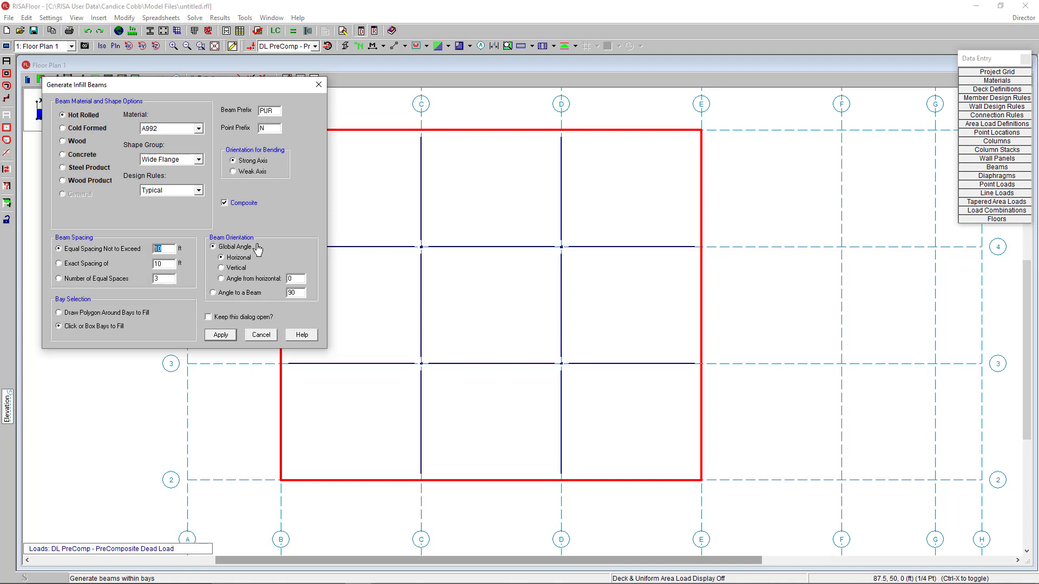
left_click(230, 203)
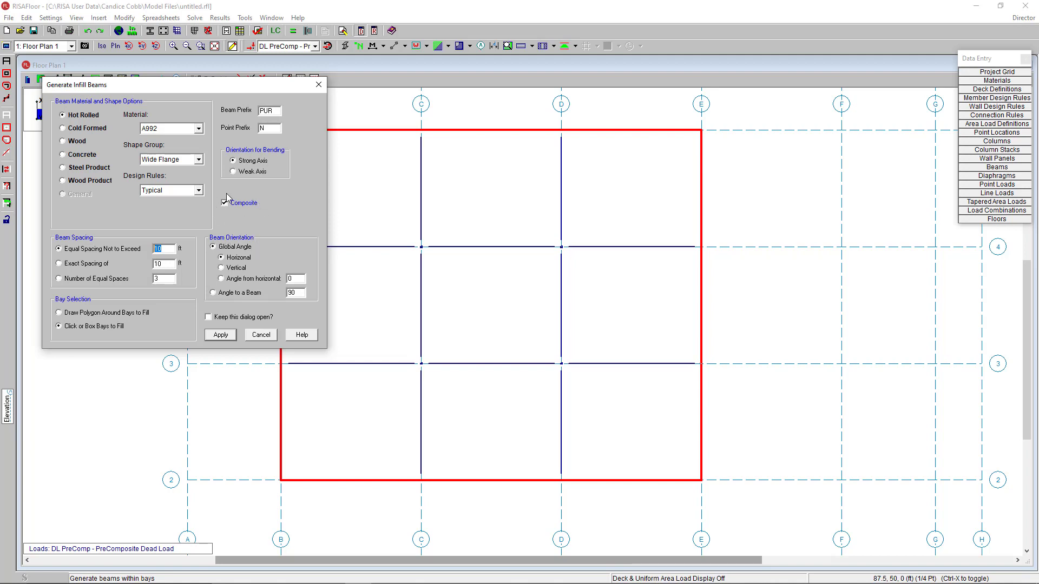
left_click(225, 203)
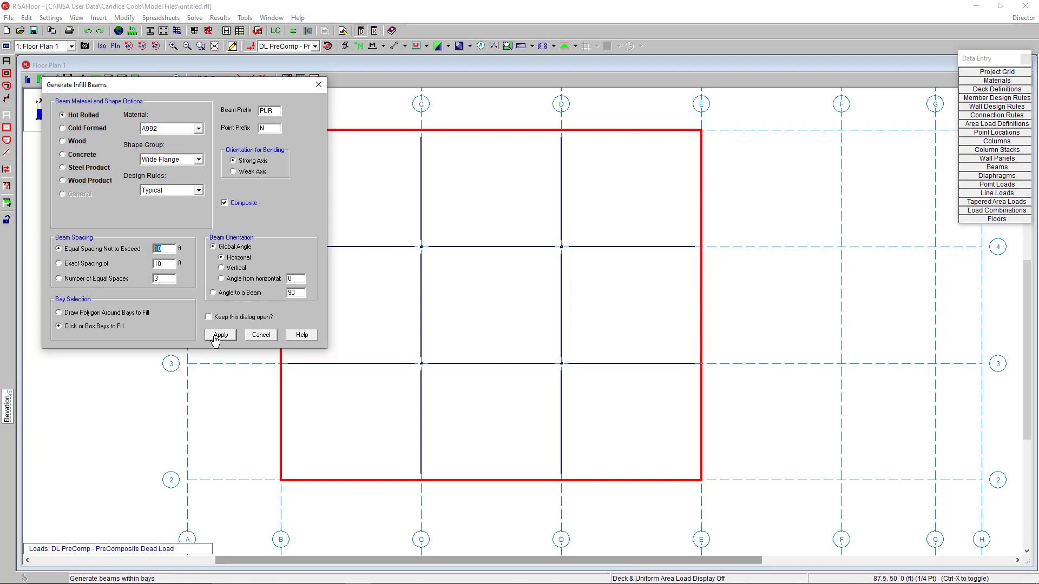
left_click(220, 333)
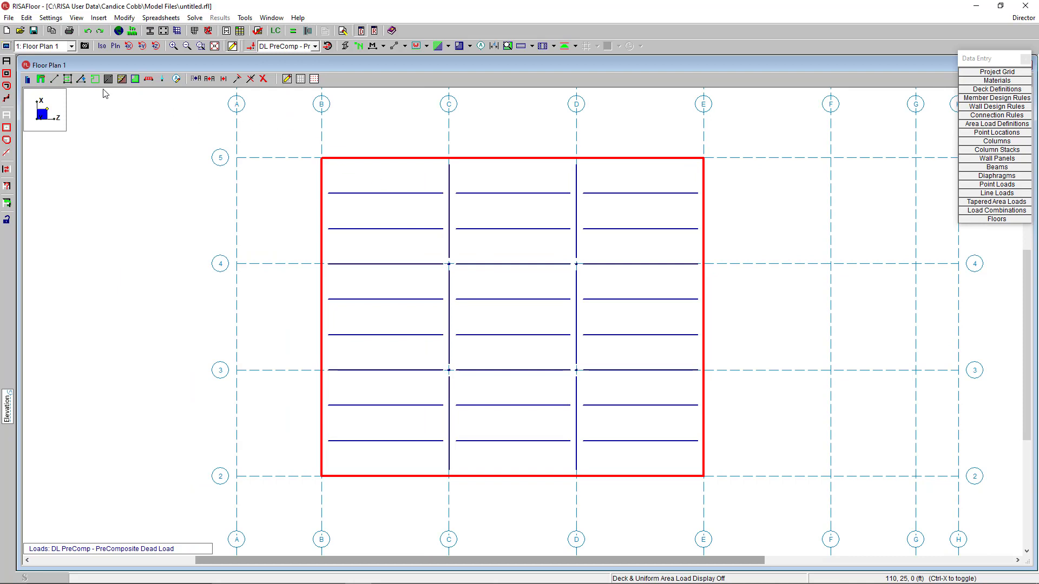
mouse_move(95, 78)
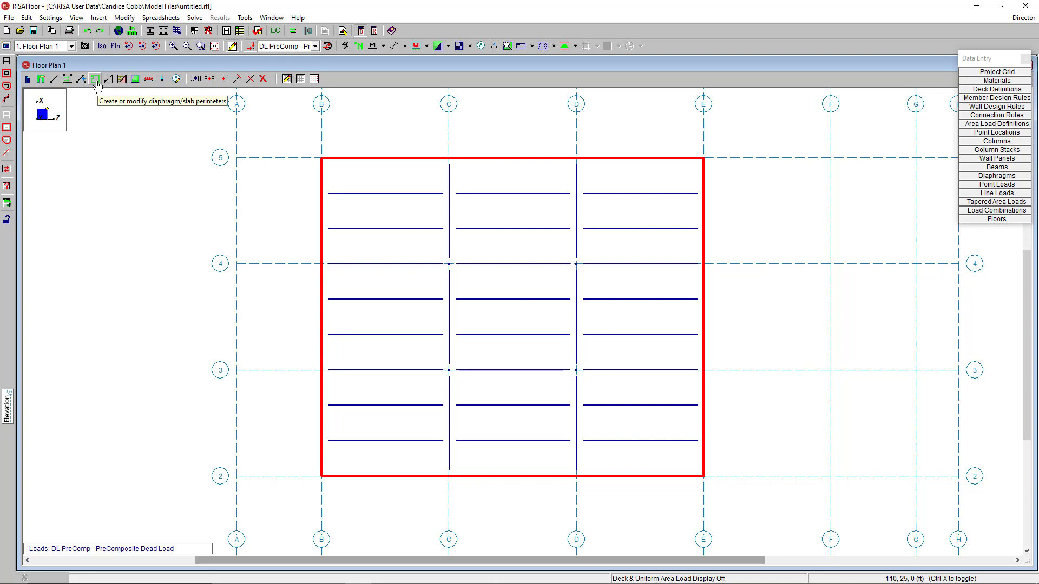
Create a rigid diaphragm edge with a 3 in overhang around the framing.
left_click(95, 78)
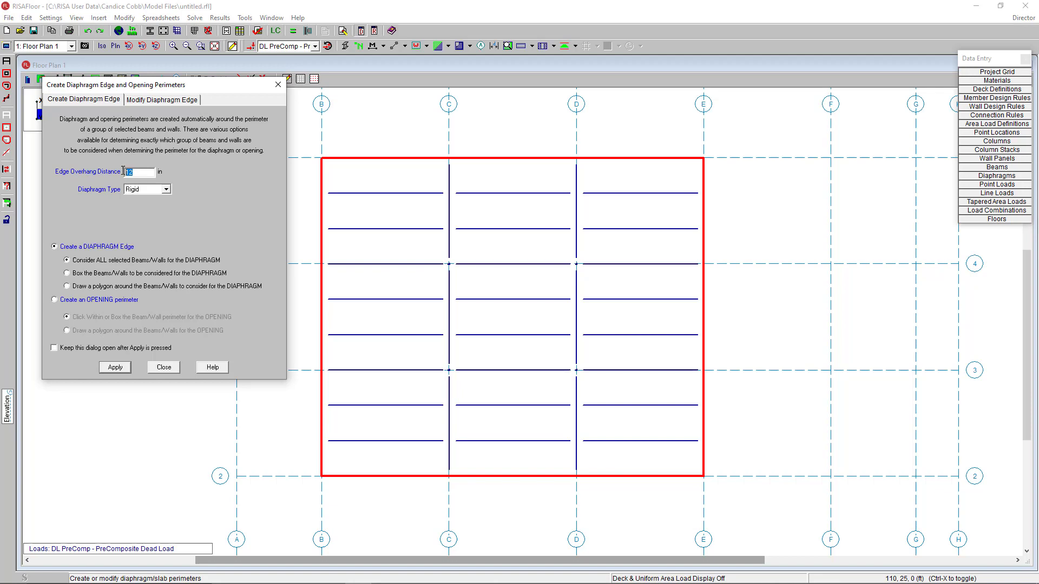
type("3")
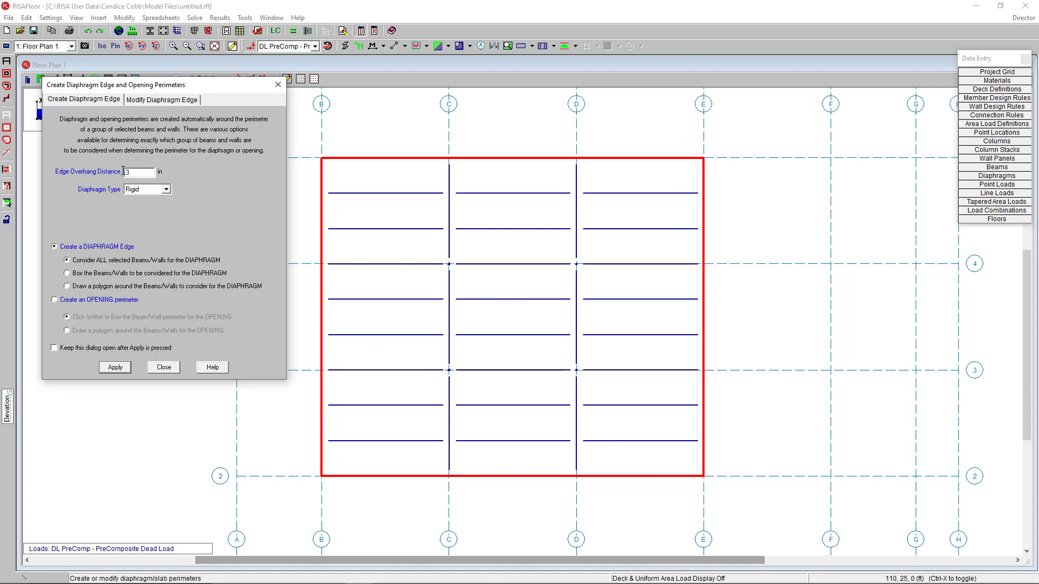
left_click(165, 189)
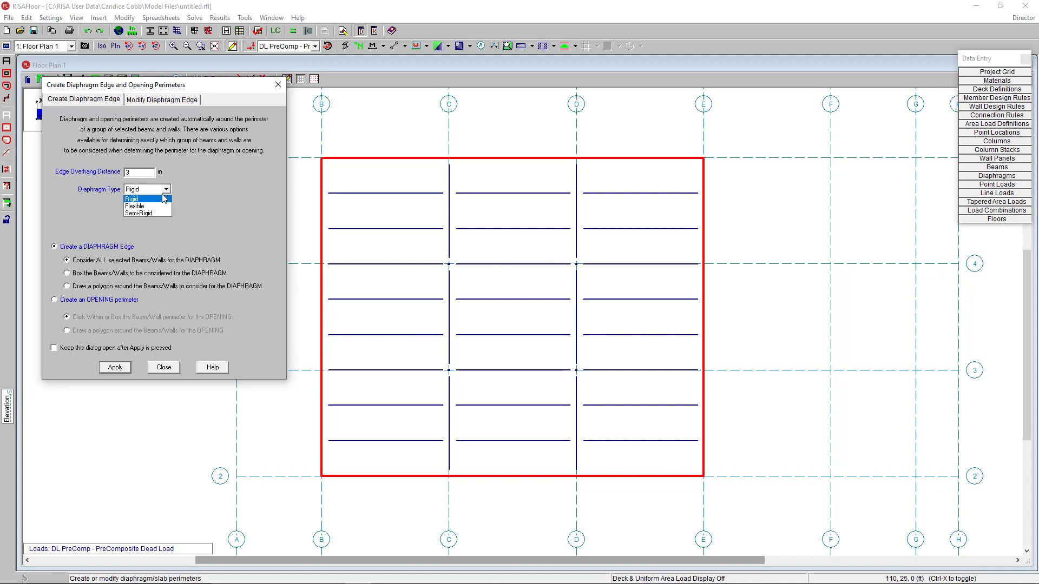
mouse_move(139, 206)
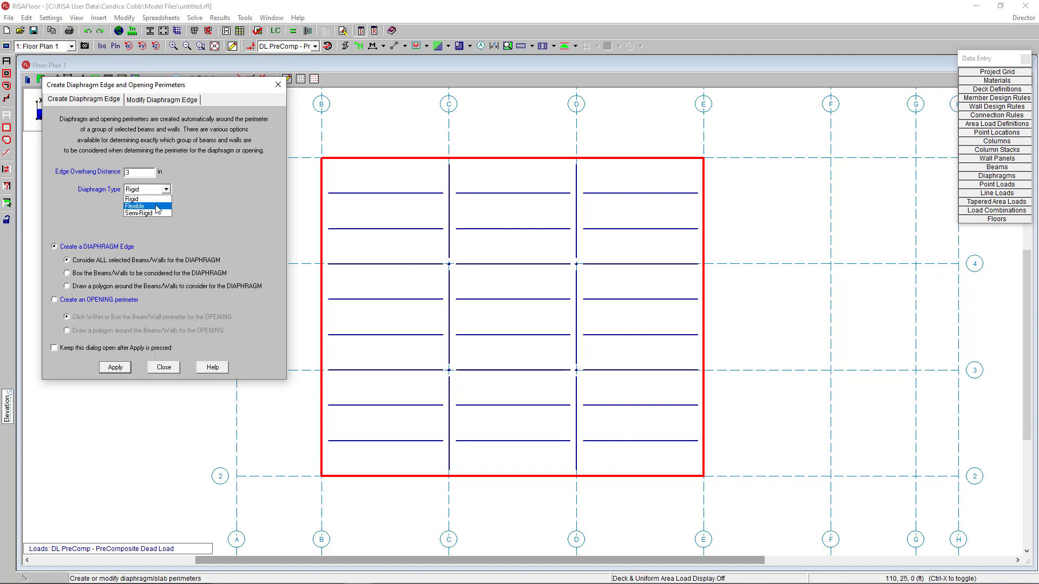
left_click(133, 198)
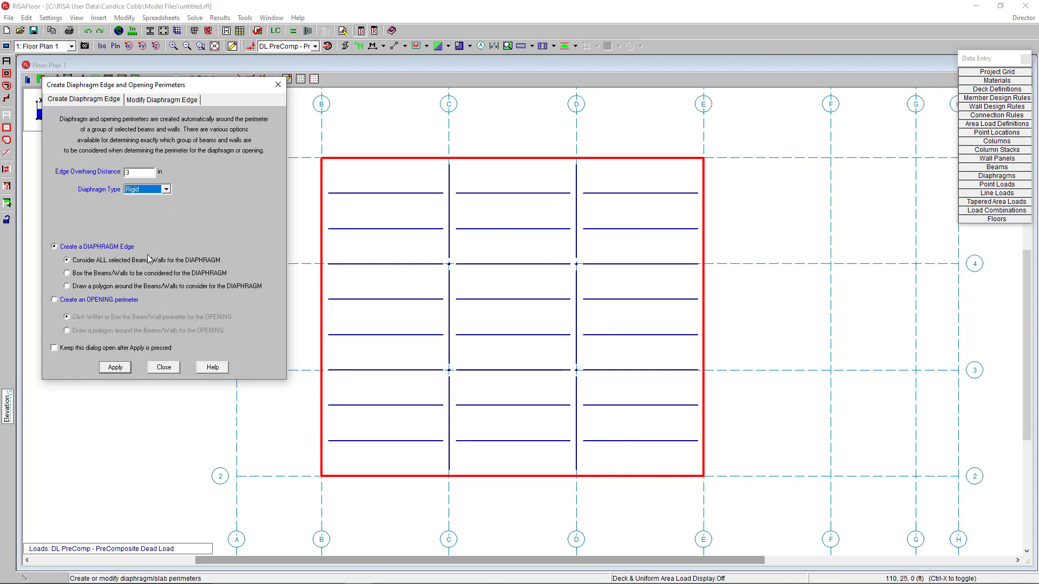
mouse_move(165, 271)
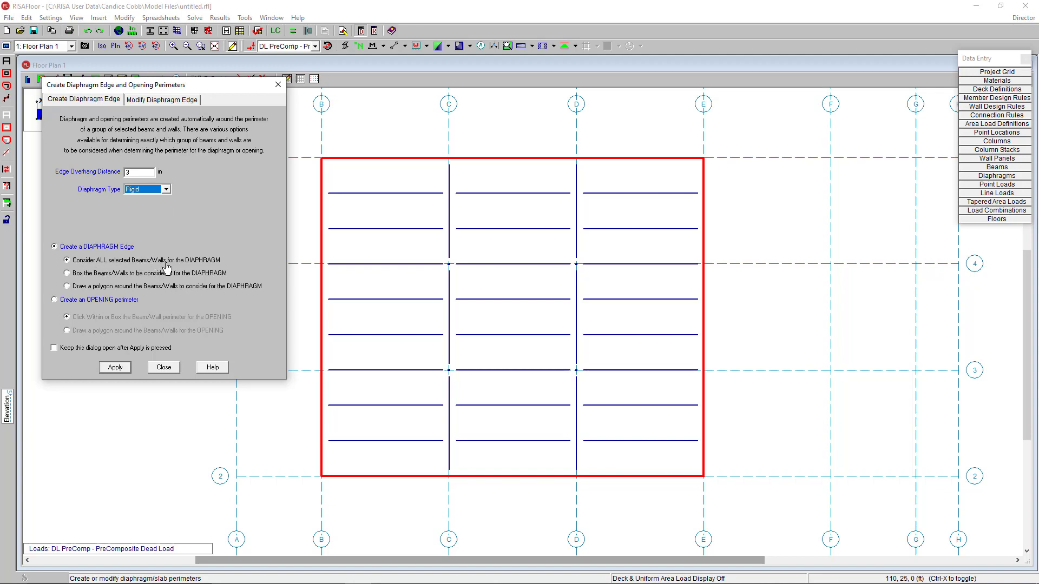
mouse_move(222, 266)
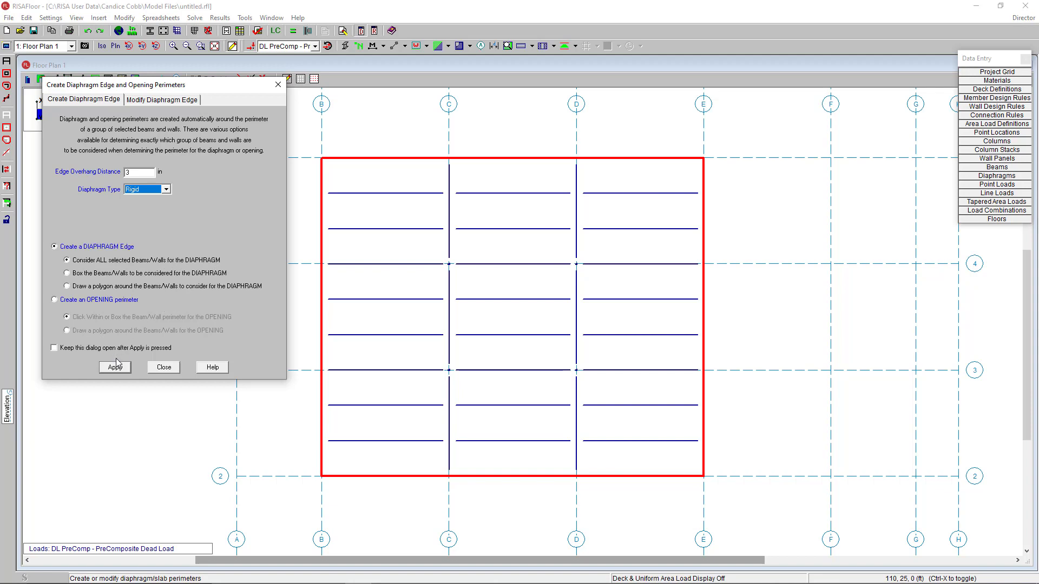
left_click(114, 367)
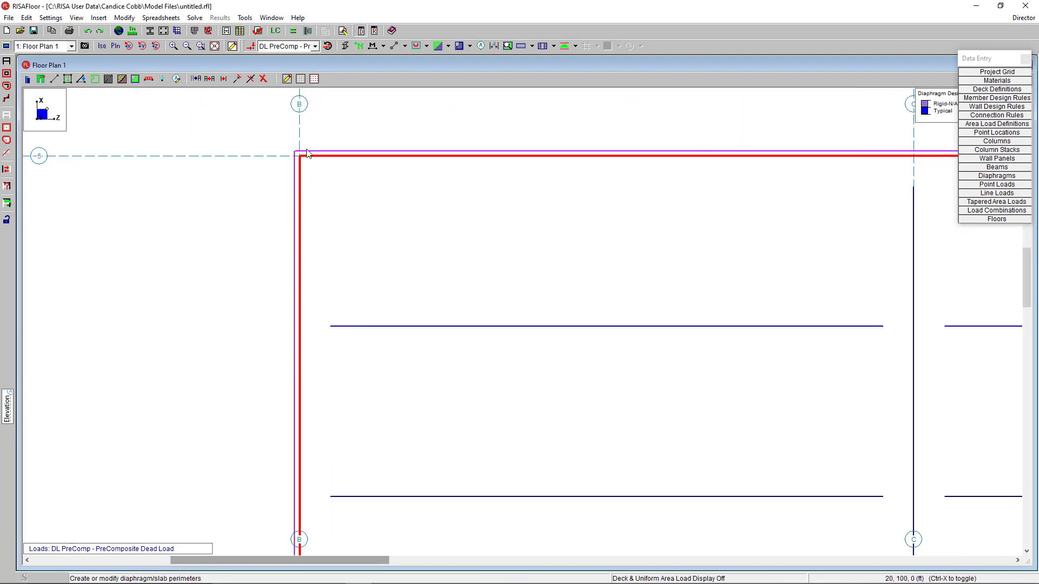
mouse_move(286, 210)
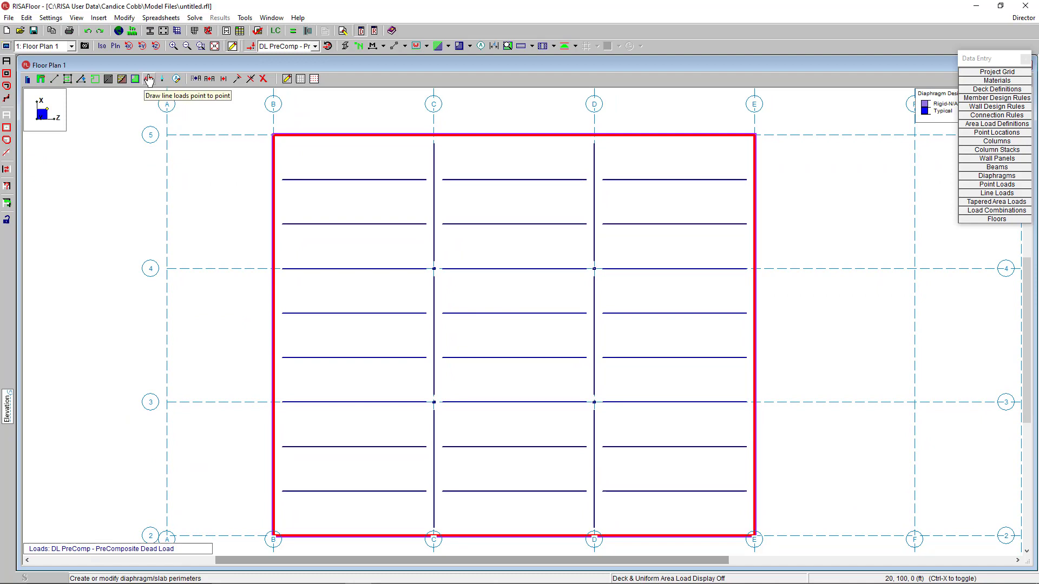
mouse_move(252, 101)
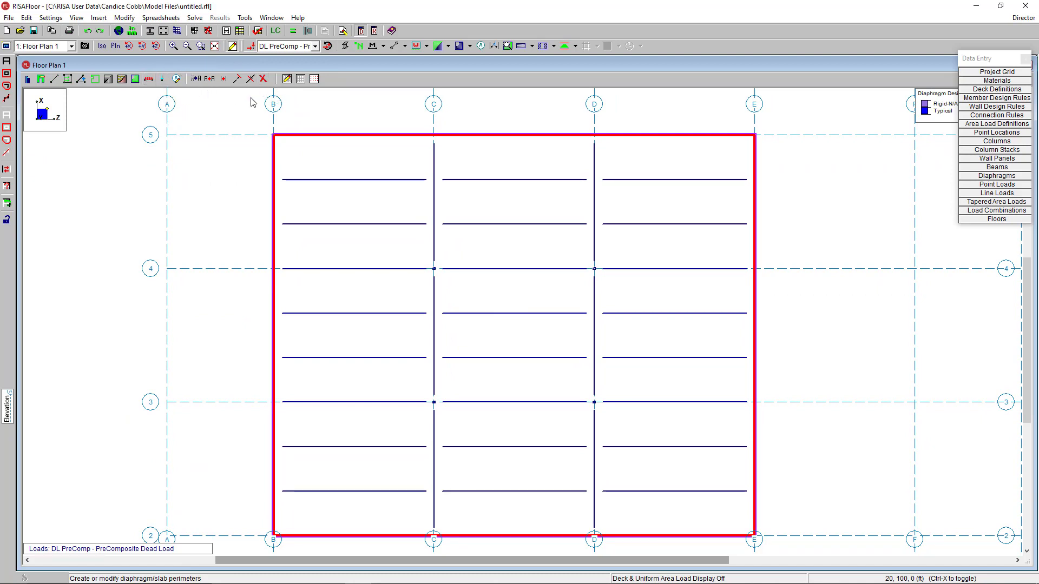
mouse_move(209, 78)
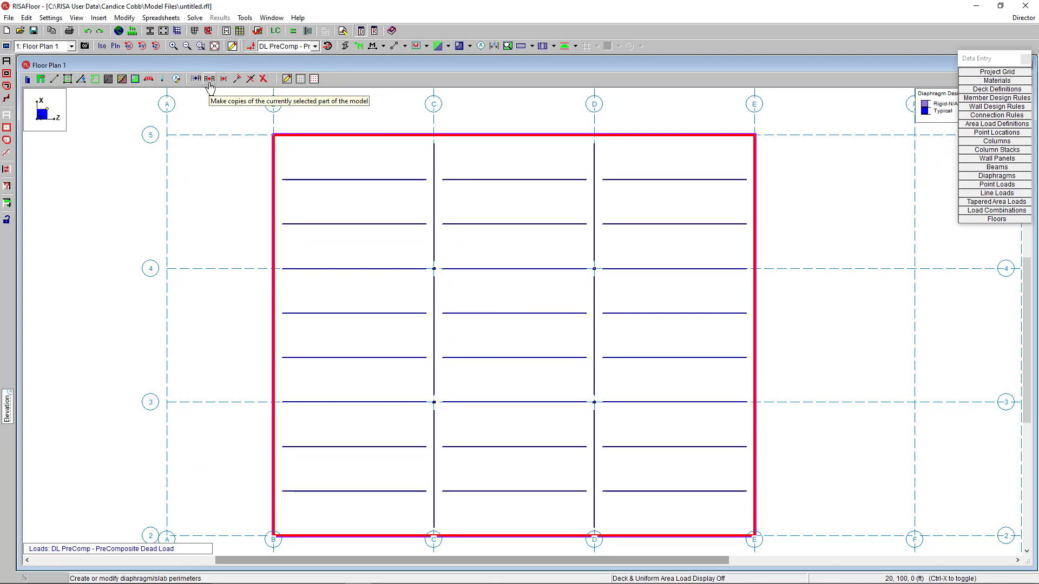
mouse_move(236, 79)
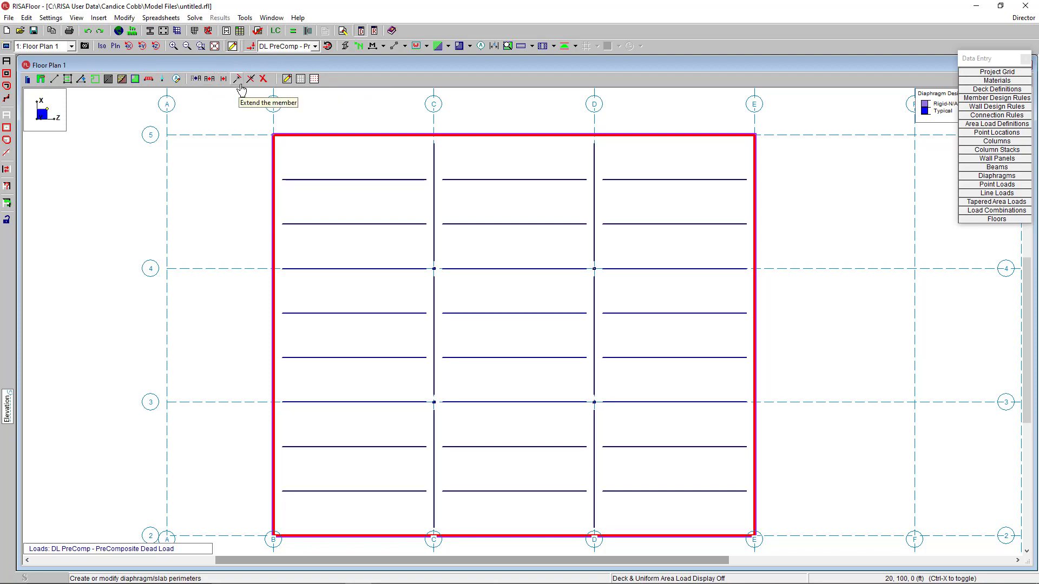
mouse_move(250, 78)
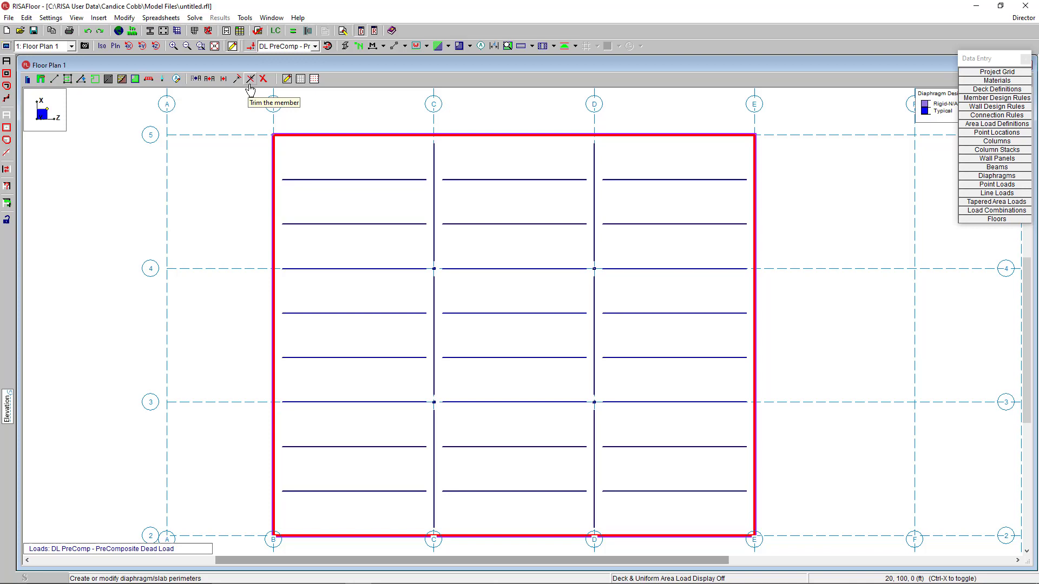
mouse_move(213, 165)
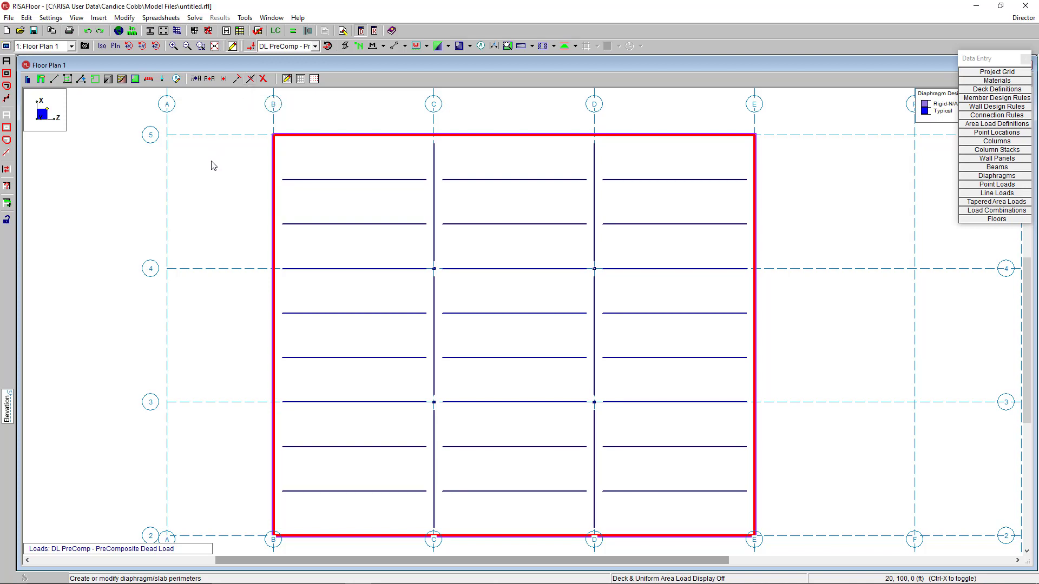
mouse_move(980, 232)
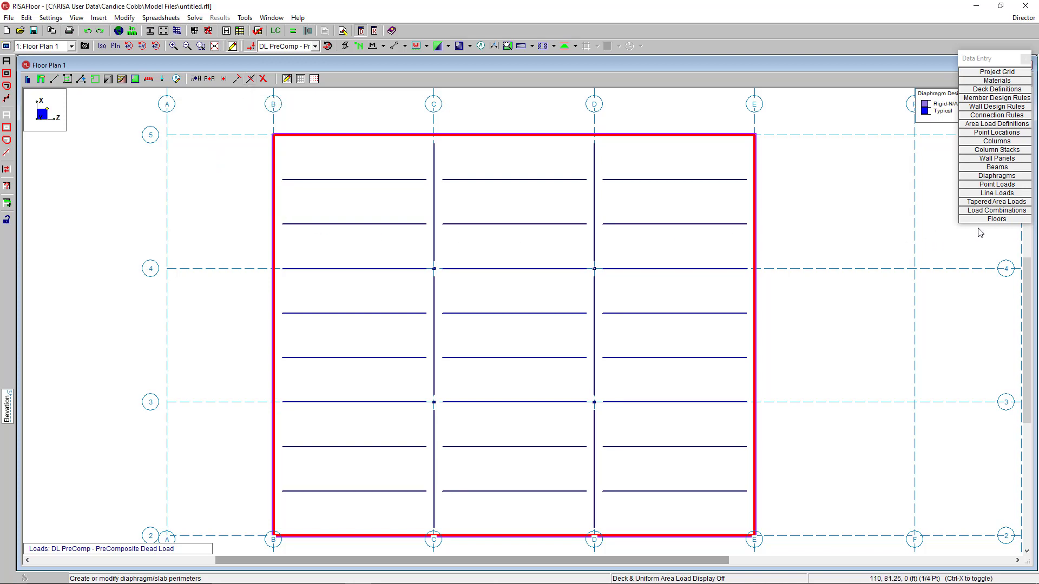
left_click(995, 219)
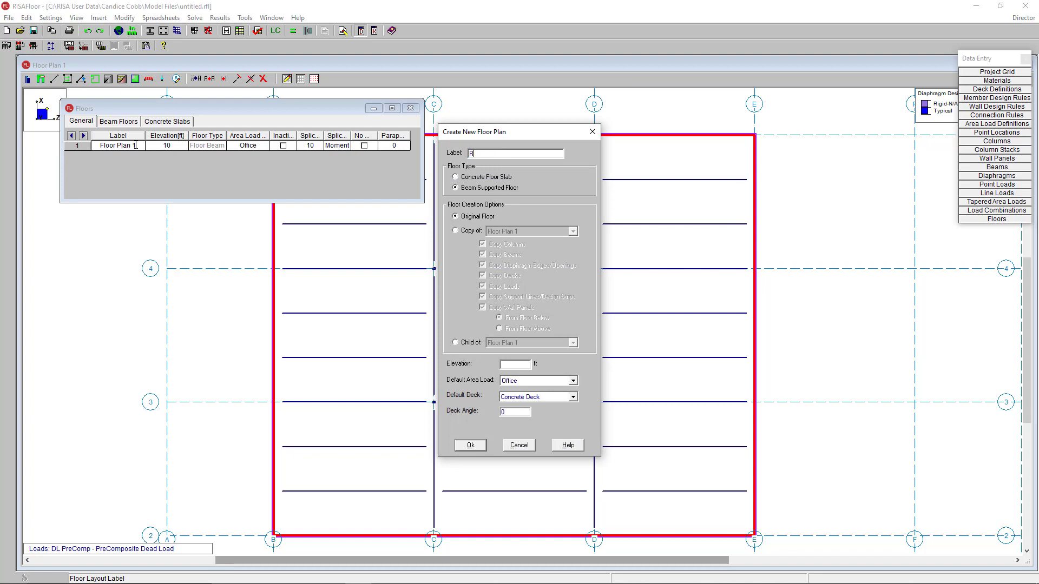
Create floor 'Roof' at 20 ft with Roof default area load, then close the floor tables.
type("oof")
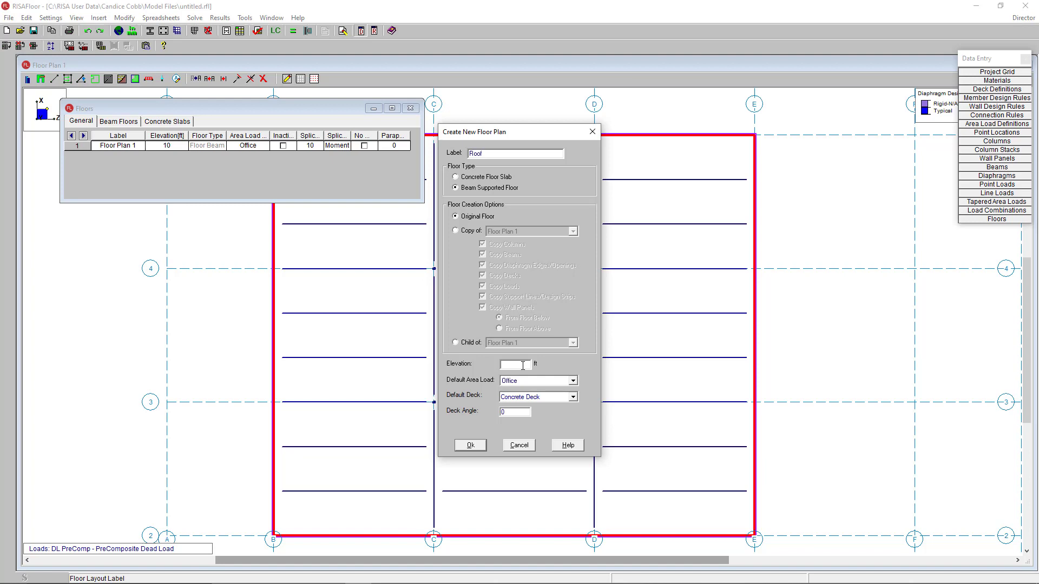
type("20")
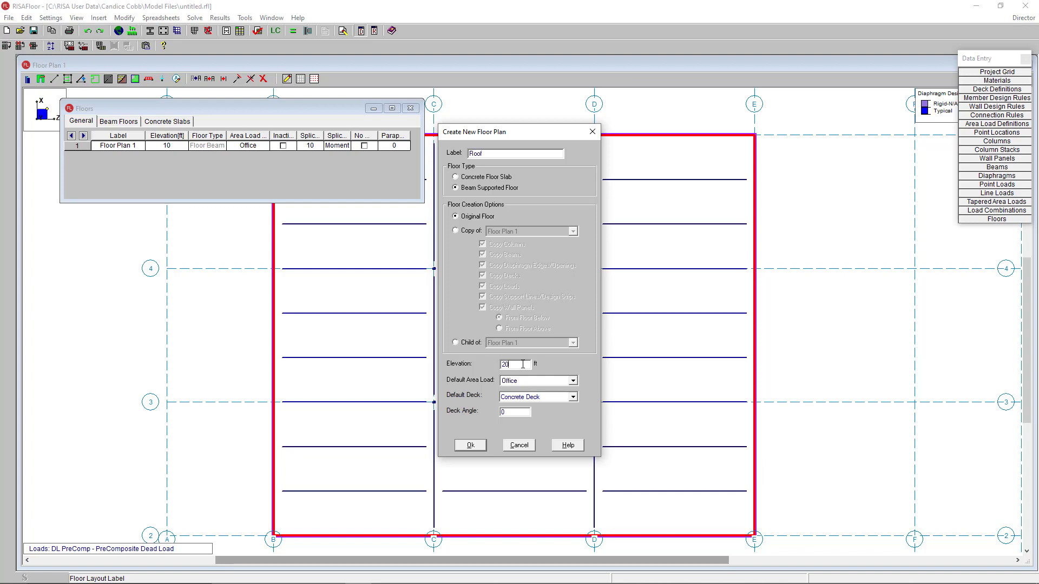
left_click(572, 380)
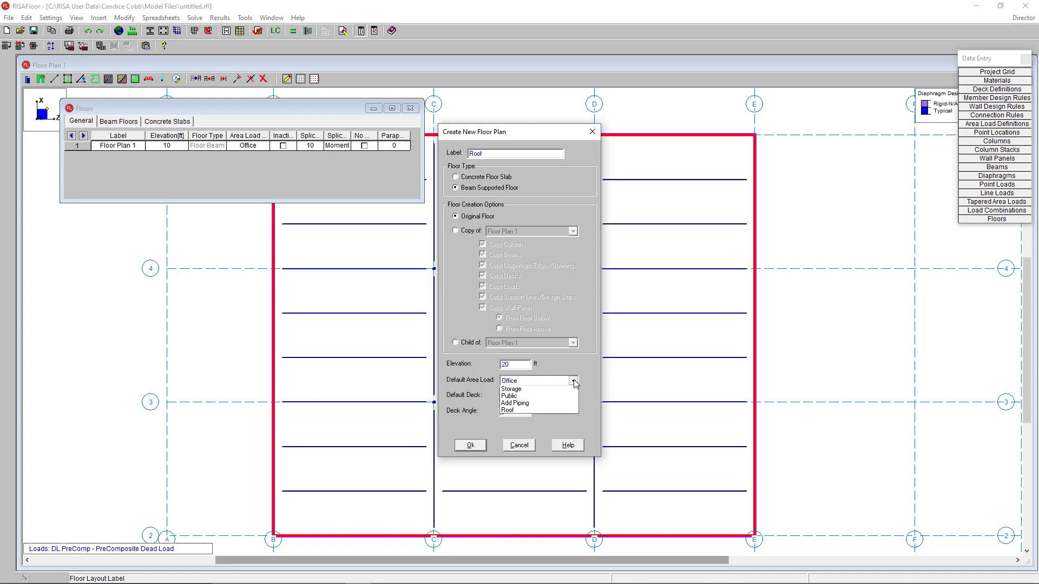
left_click(516, 410)
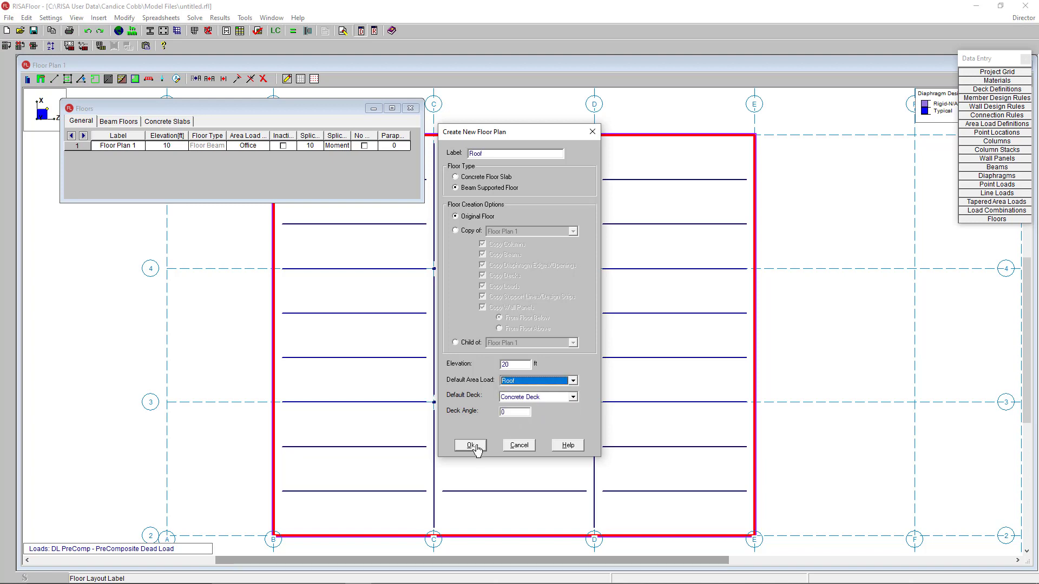
left_click(471, 445)
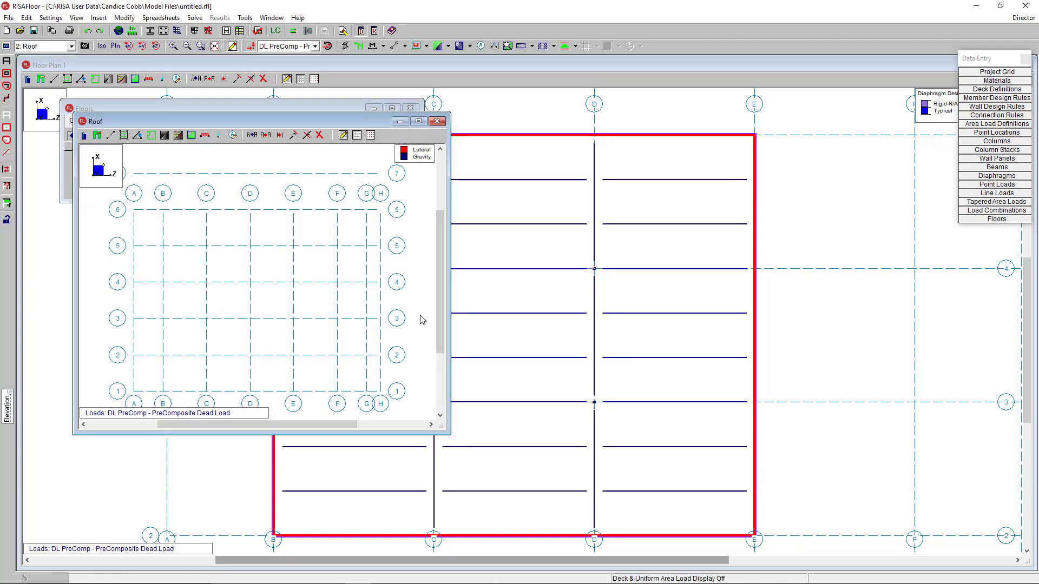
left_click(436, 121)
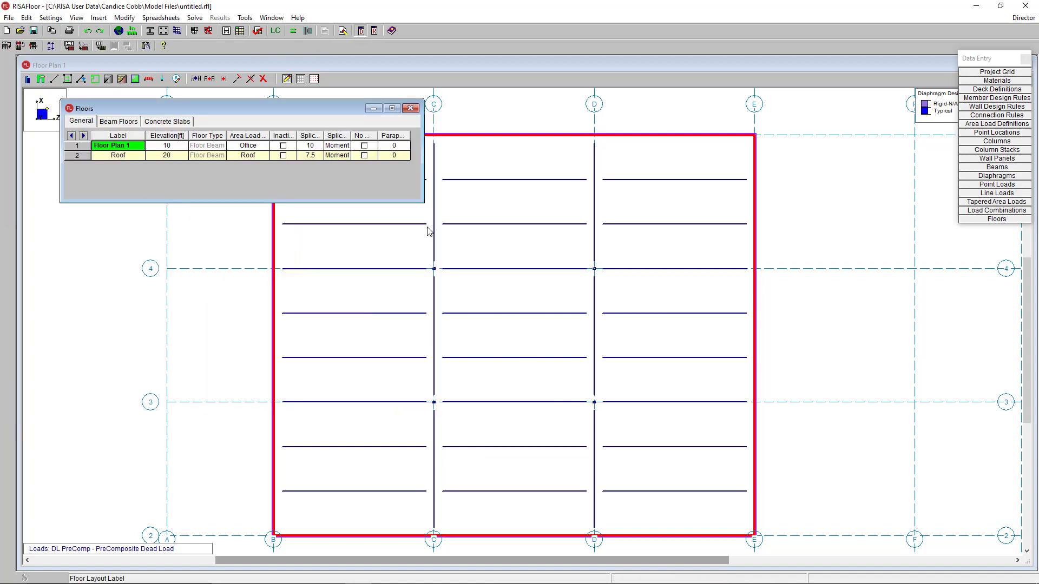
left_click(76, 155)
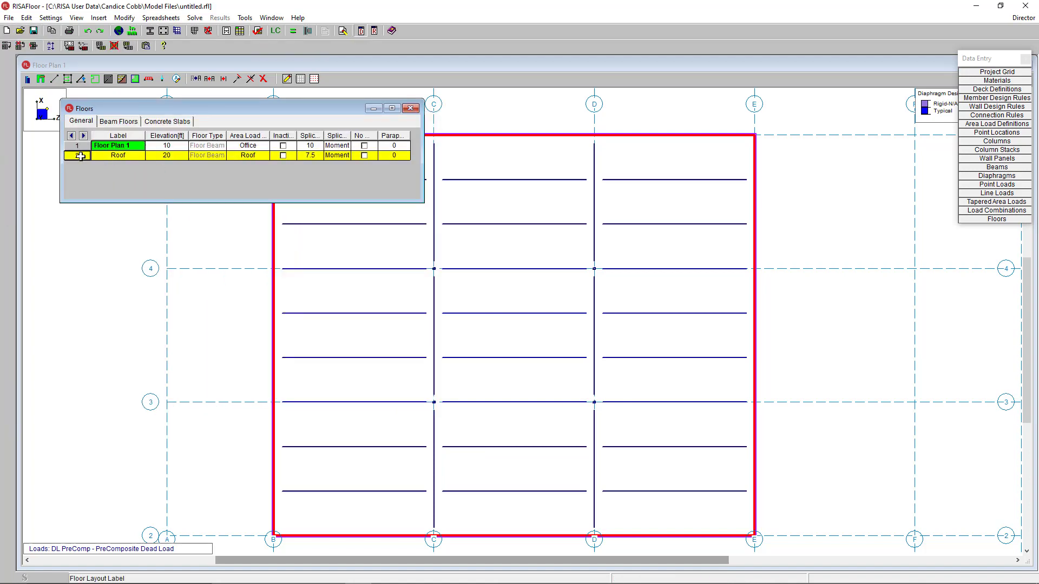
left_click(76, 156)
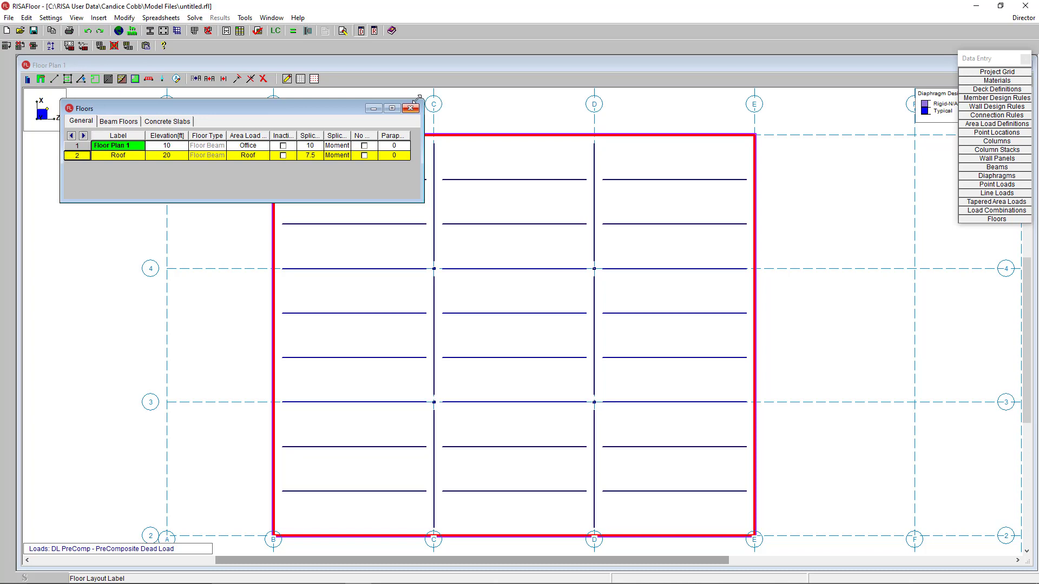
left_click(411, 108)
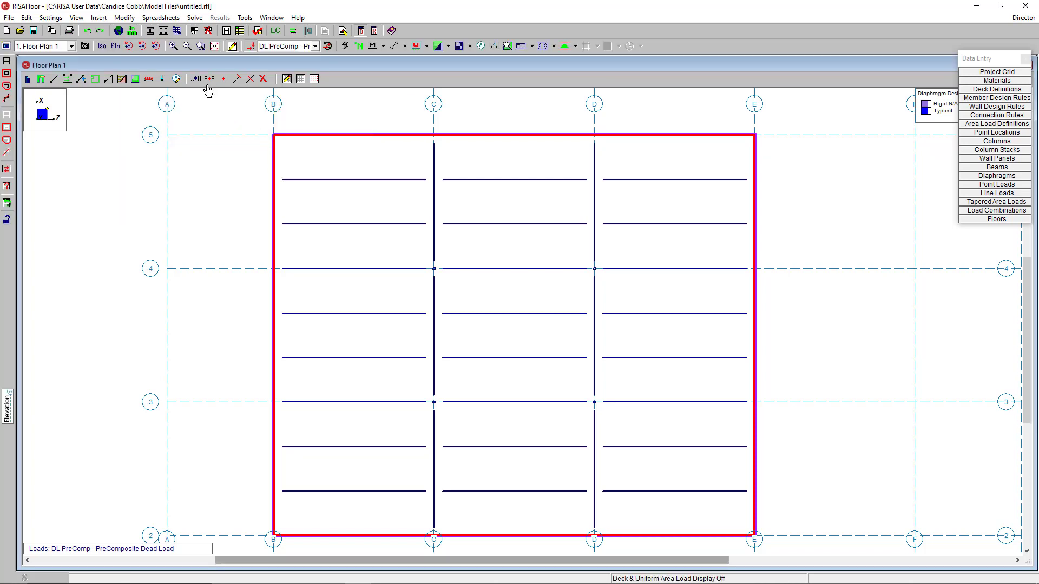
mouse_move(209, 78)
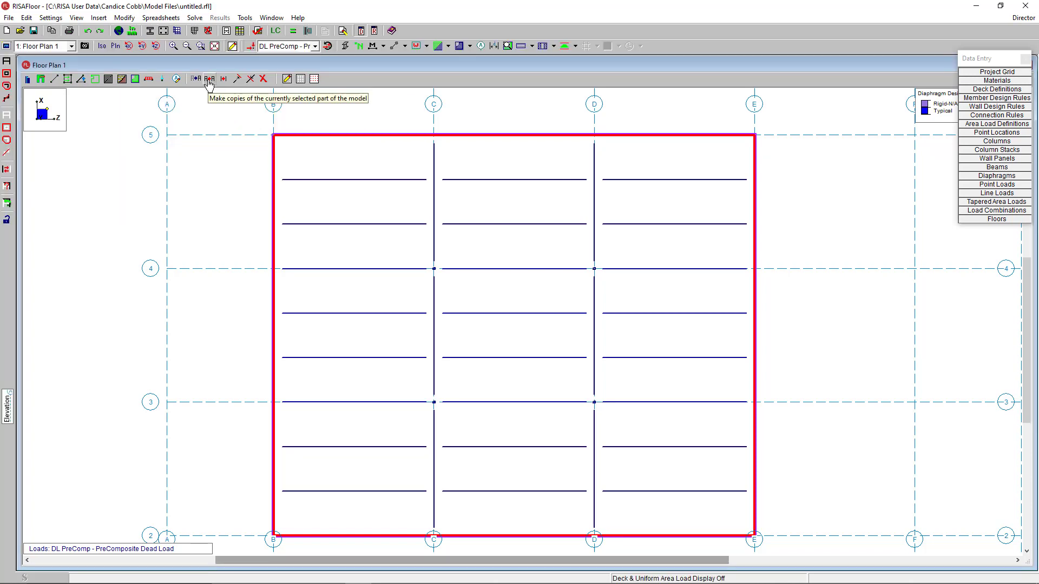
Copy walls, columns and joints to the Roof floor, excluding beams.
left_click(207, 79)
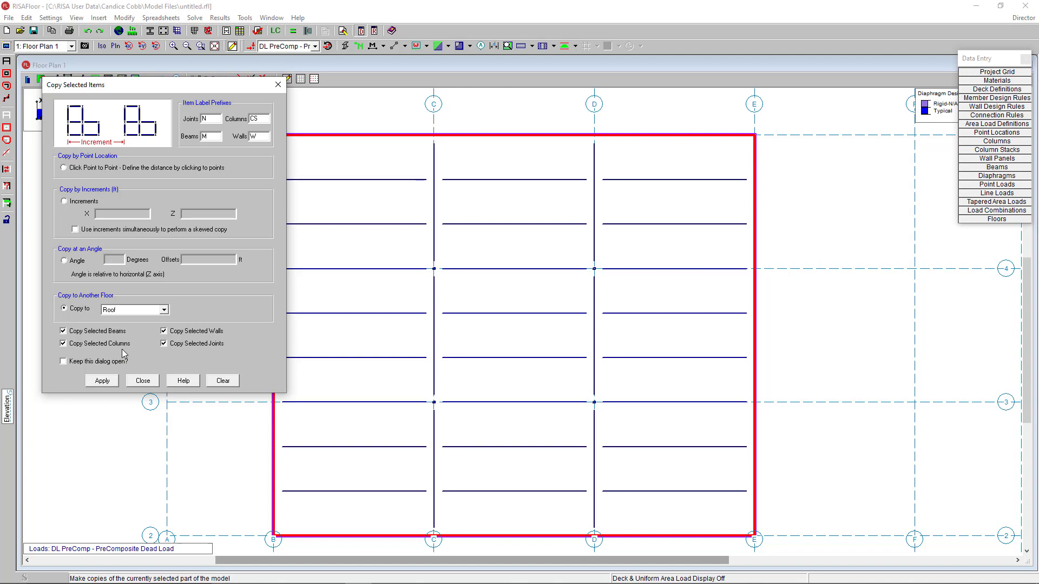
left_click(63, 343)
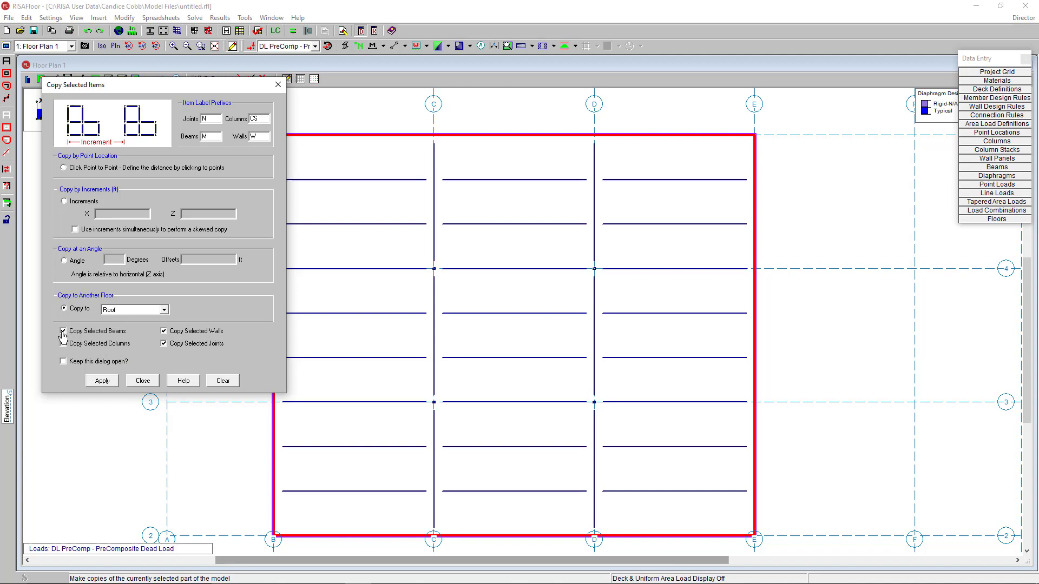
left_click(63, 331)
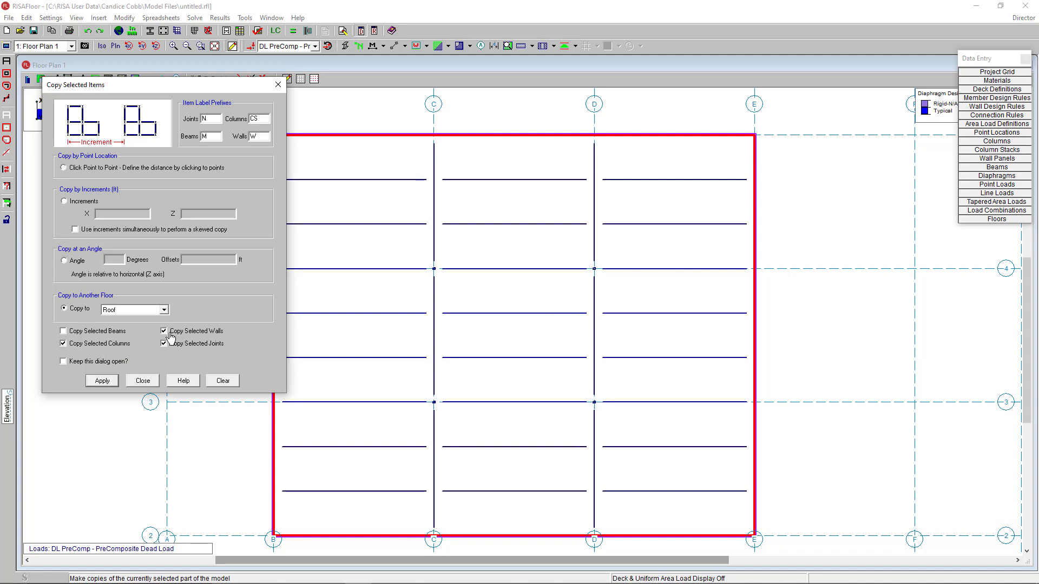
mouse_move(168, 355)
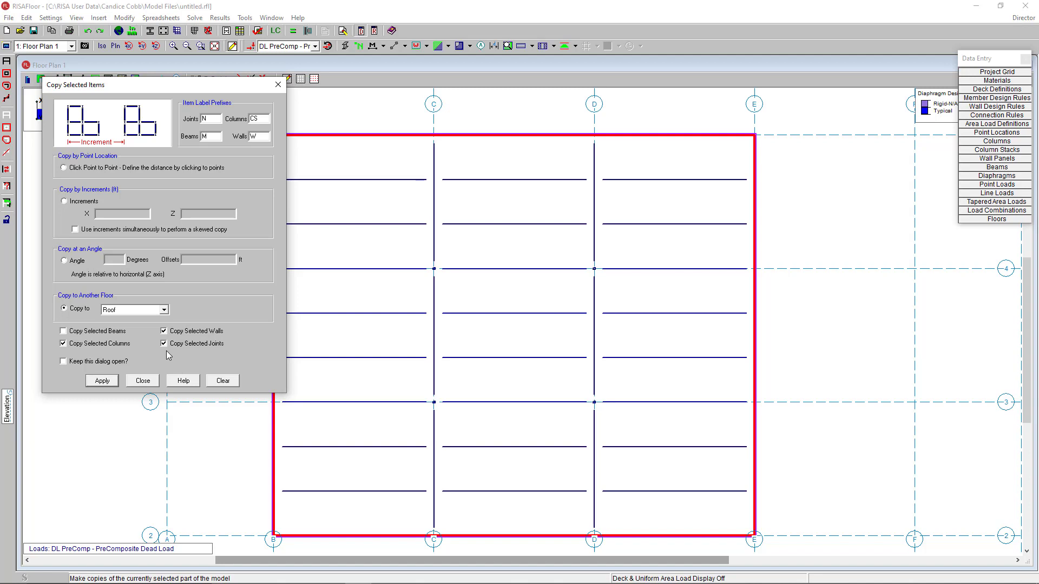
mouse_move(167, 353)
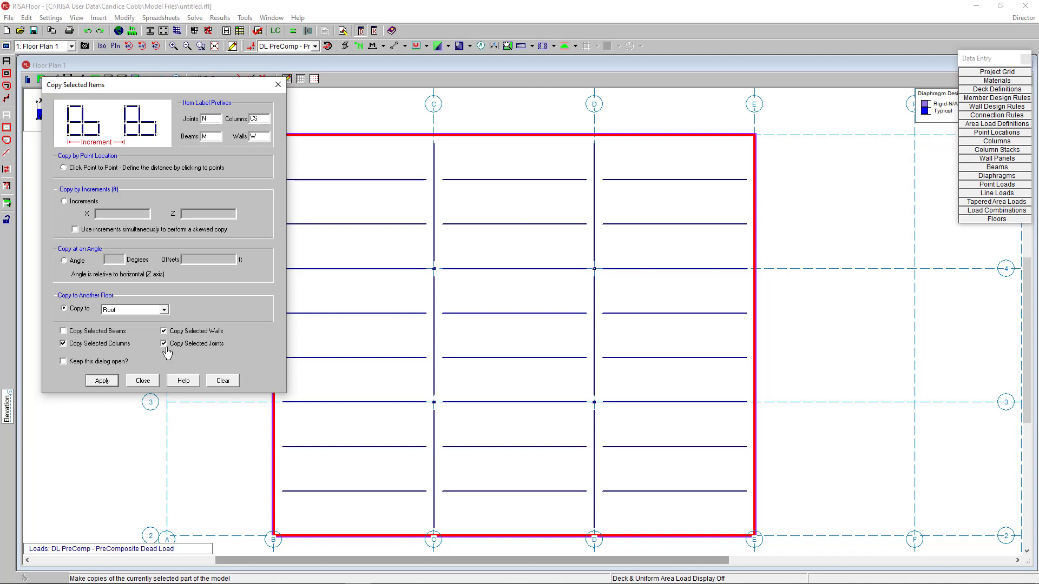
left_click(142, 380)
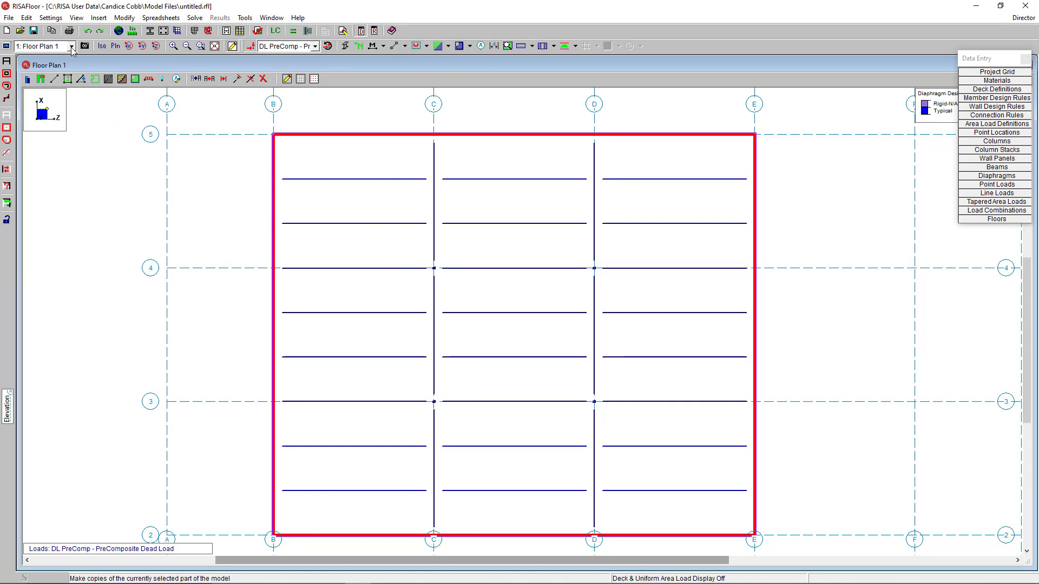
Inspect the Roof plan's copied walls and columns, then display the Full Model in 3D.
left_click(71, 46)
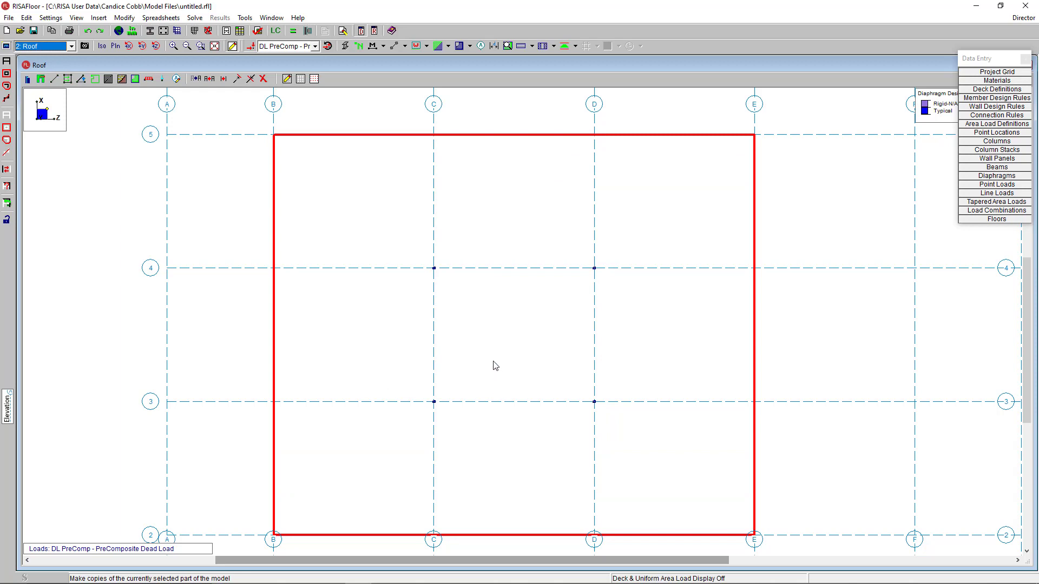
mouse_move(221, 393)
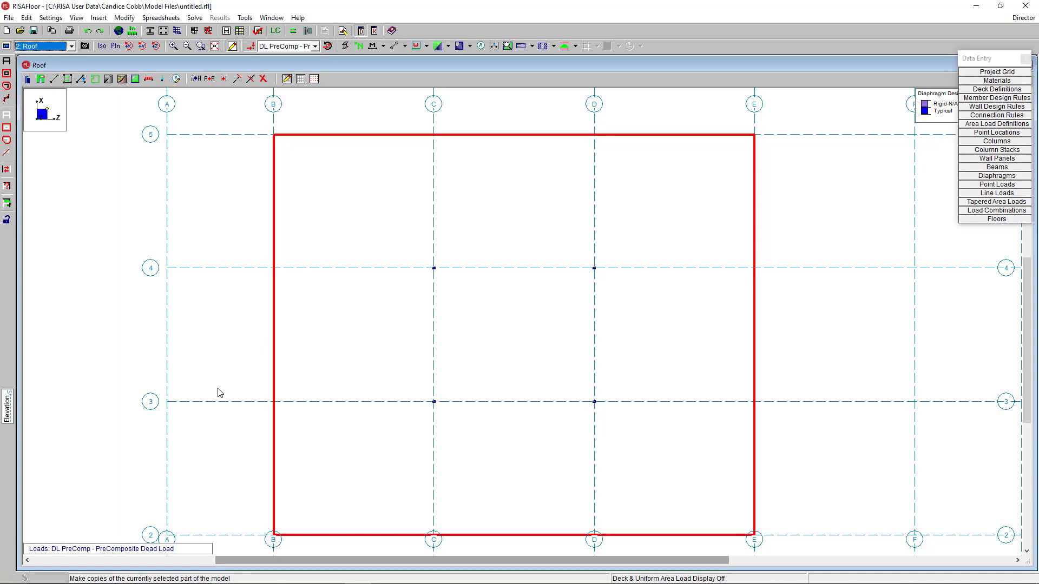
mouse_move(149, 180)
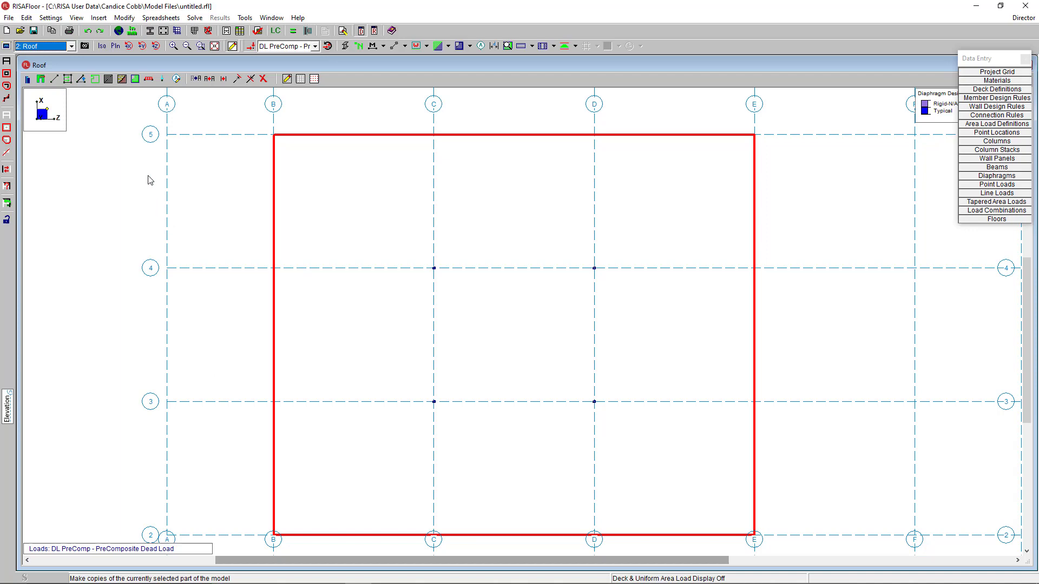
left_click(71, 46)
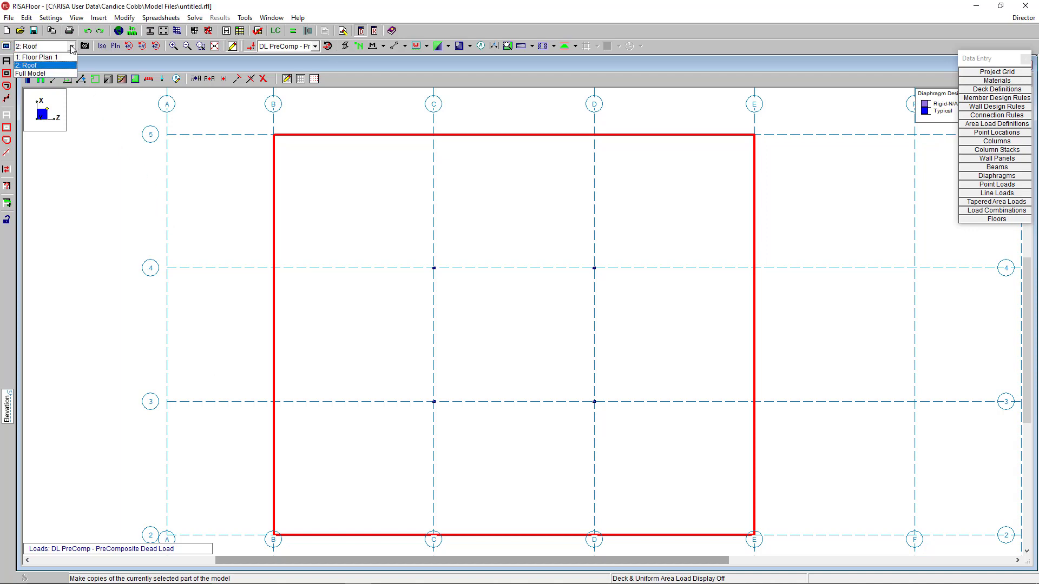
left_click(29, 73)
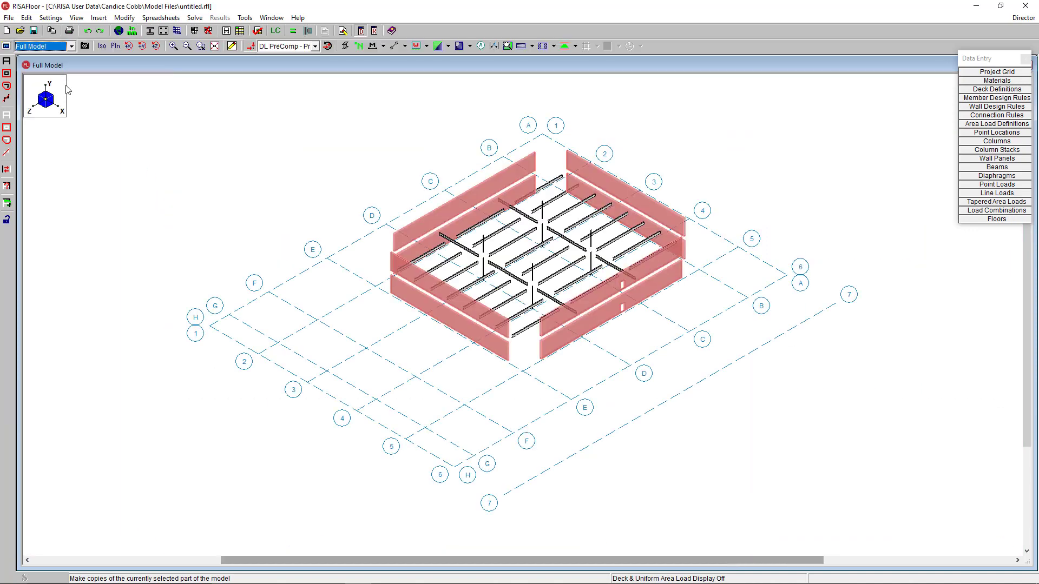